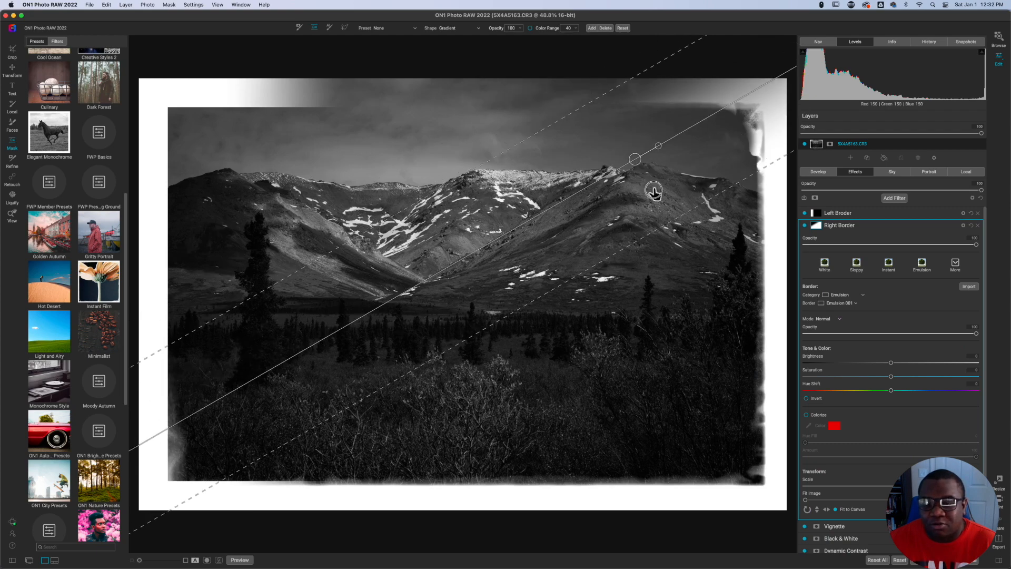
Delete the Left Border and Right Border filters, keeping Vignette, Black & White and Dynamic Contrast.
drag(653, 189, 548, 379)
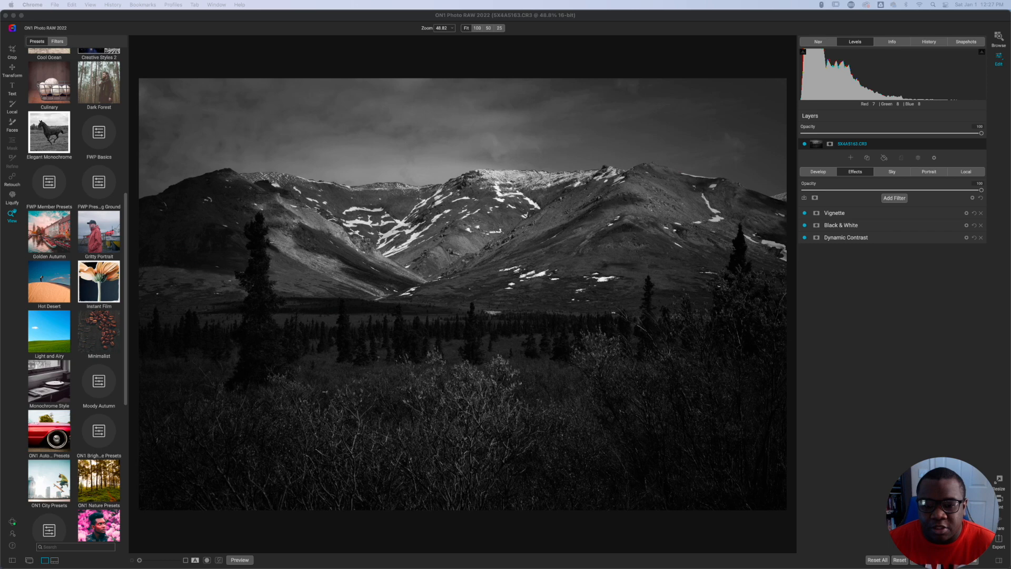
mouse_move(860, 348)
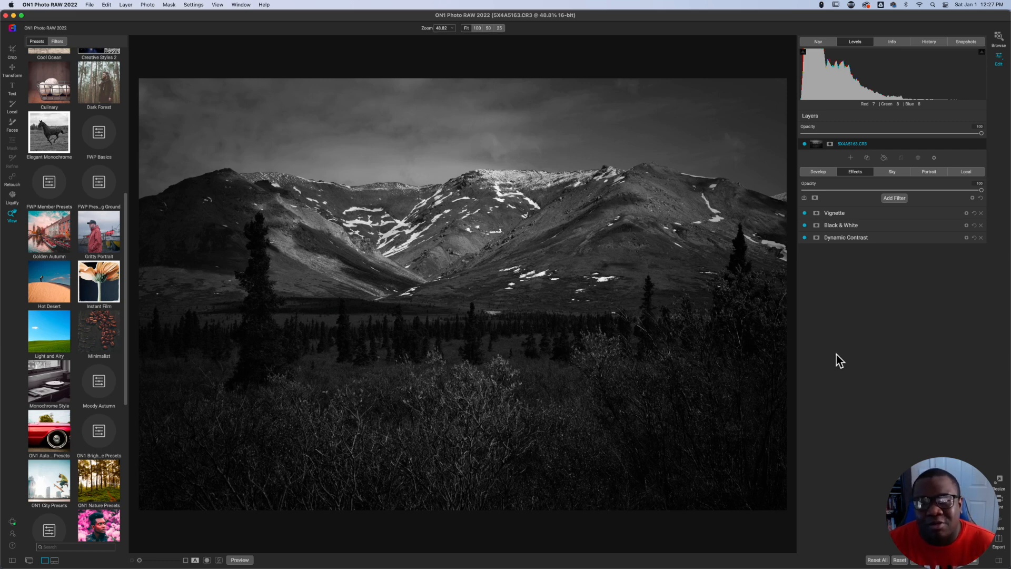
mouse_move(880, 295)
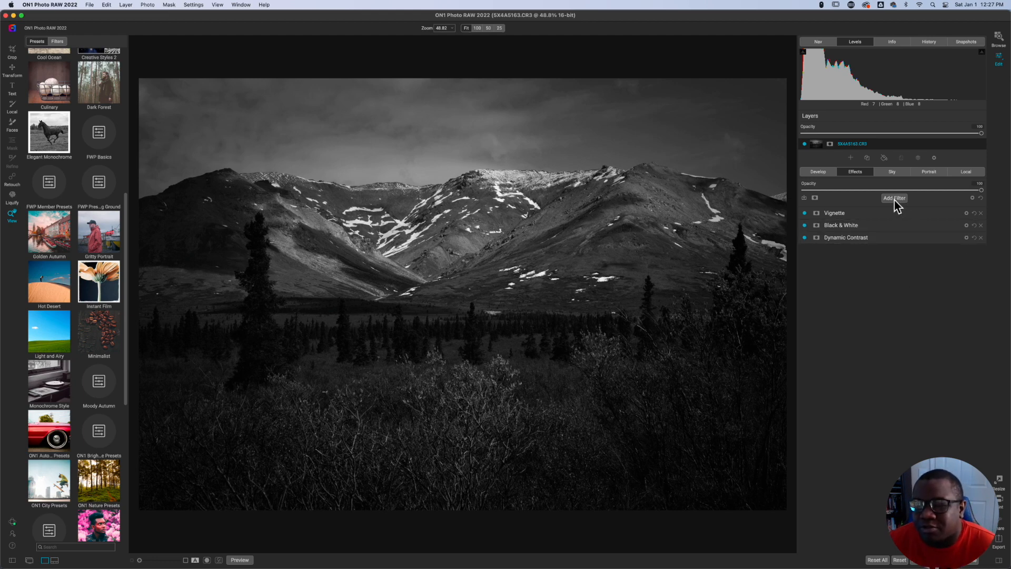
Add two Borders filters to the Effects stack and collapse the second one's panel.
click(895, 198)
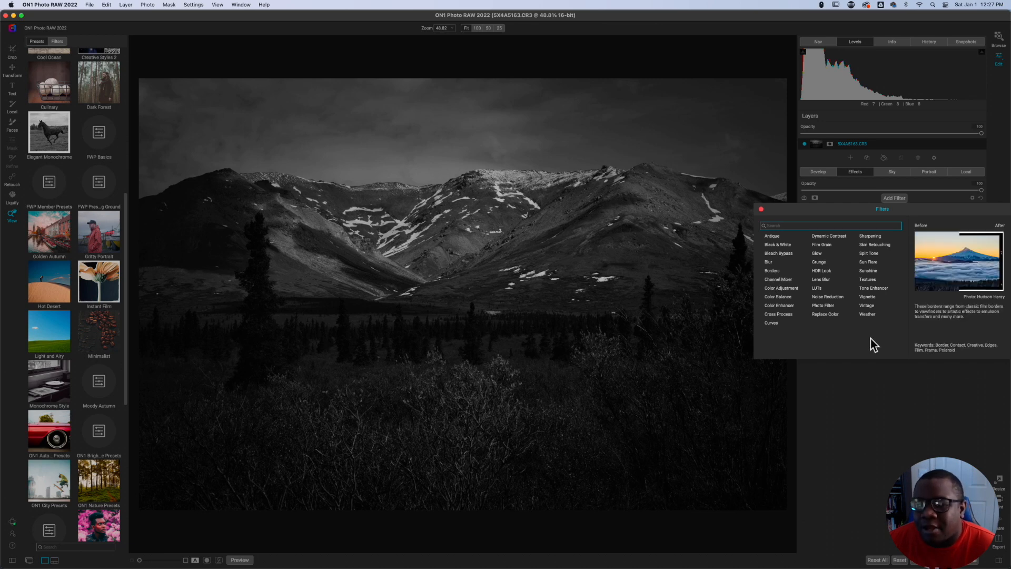
click(772, 270)
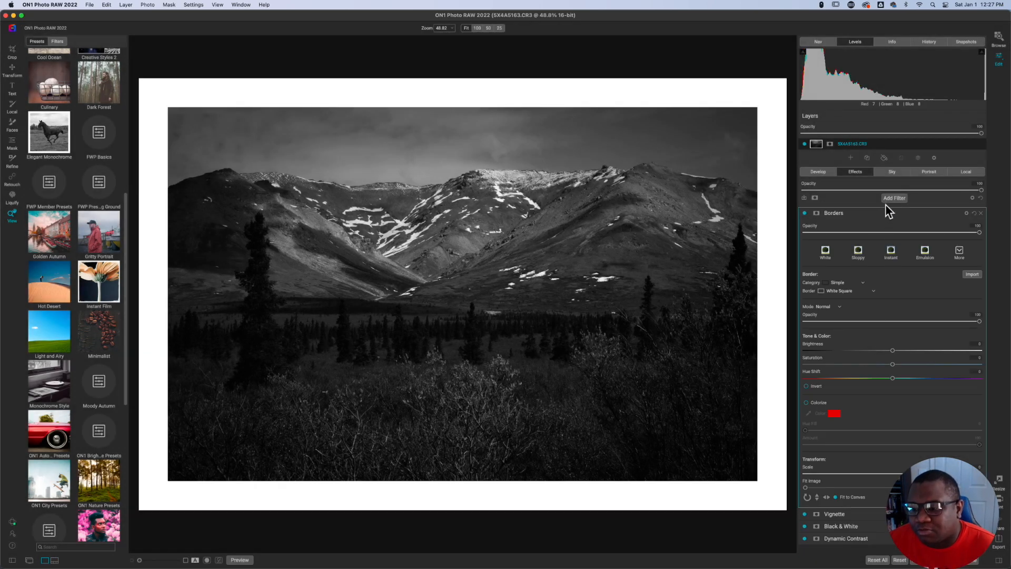
click(893, 198)
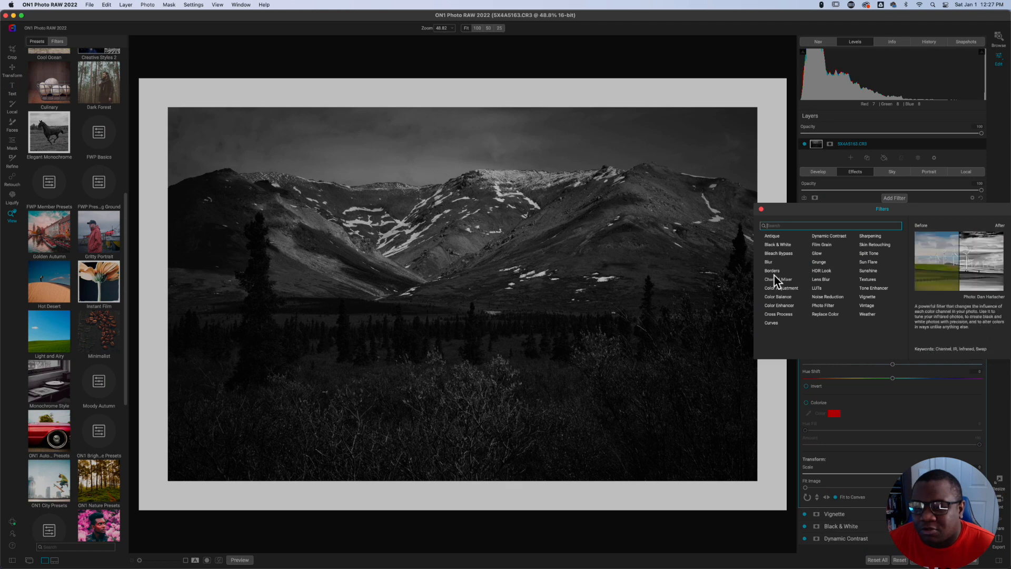
mouse_move(772, 270)
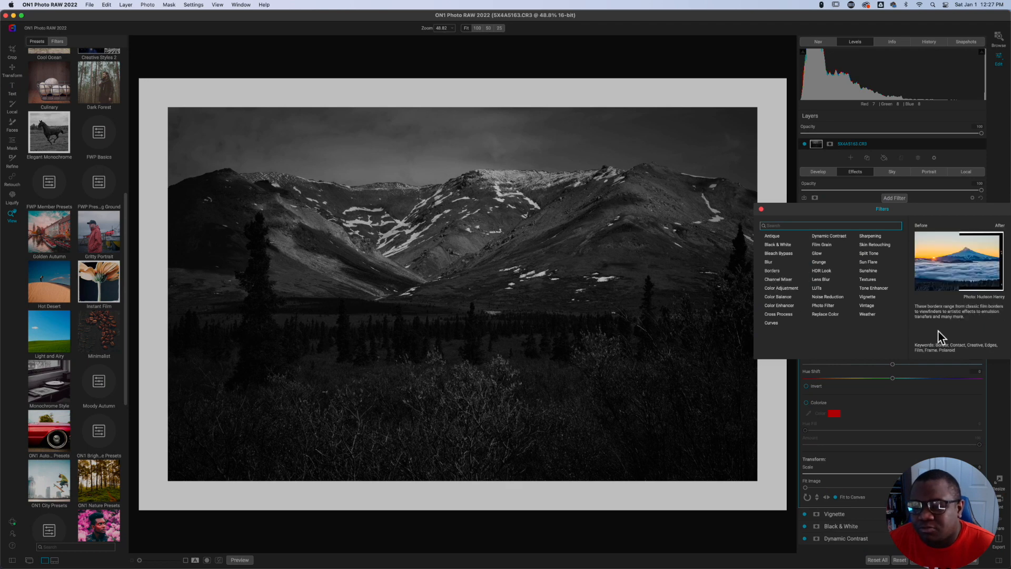
click(772, 262)
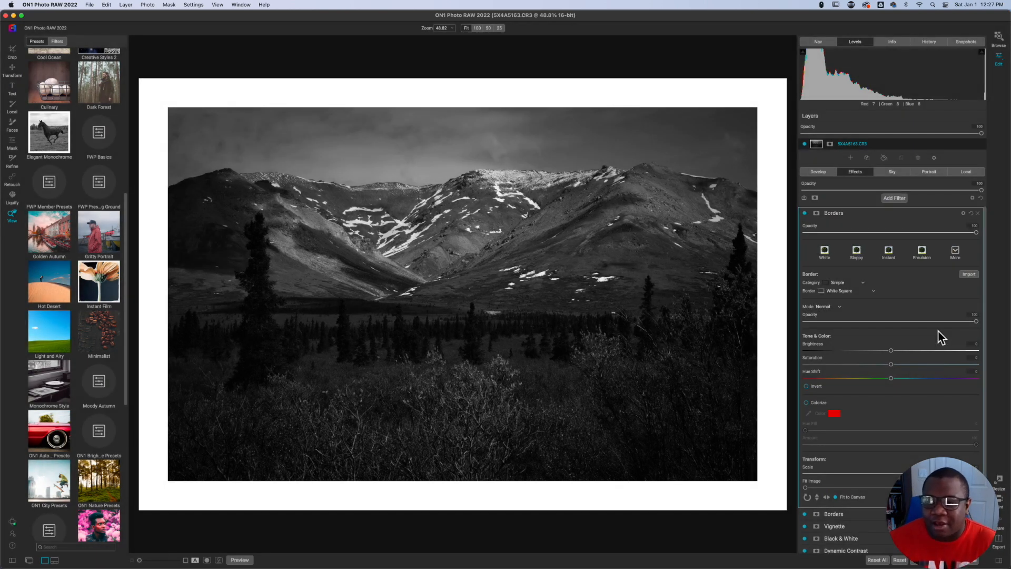
click(834, 213)
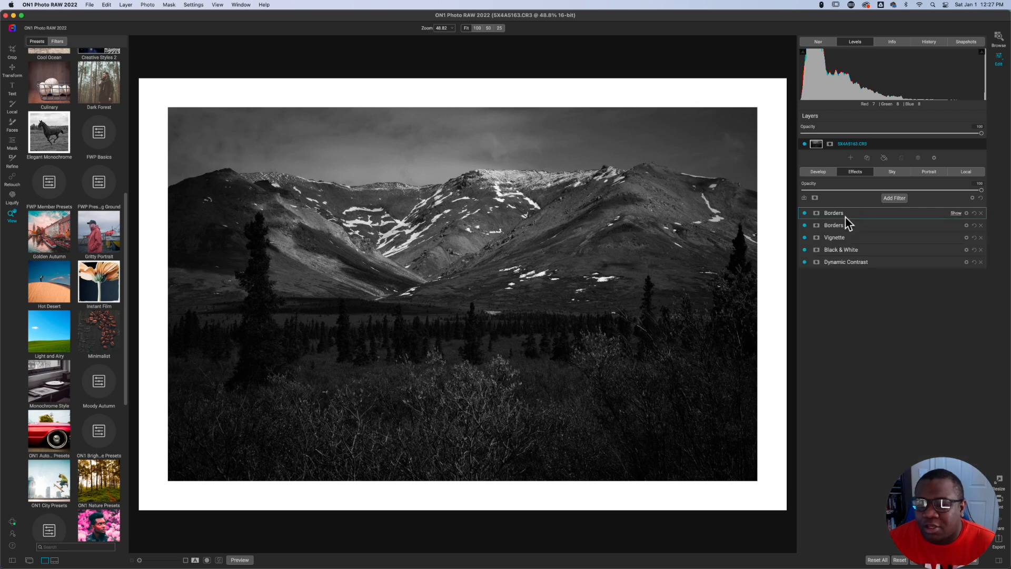
Rename the filters 'Left Broder' and 'Right Border', disable Right Border, and expand Left Broder.
double_click(833, 212)
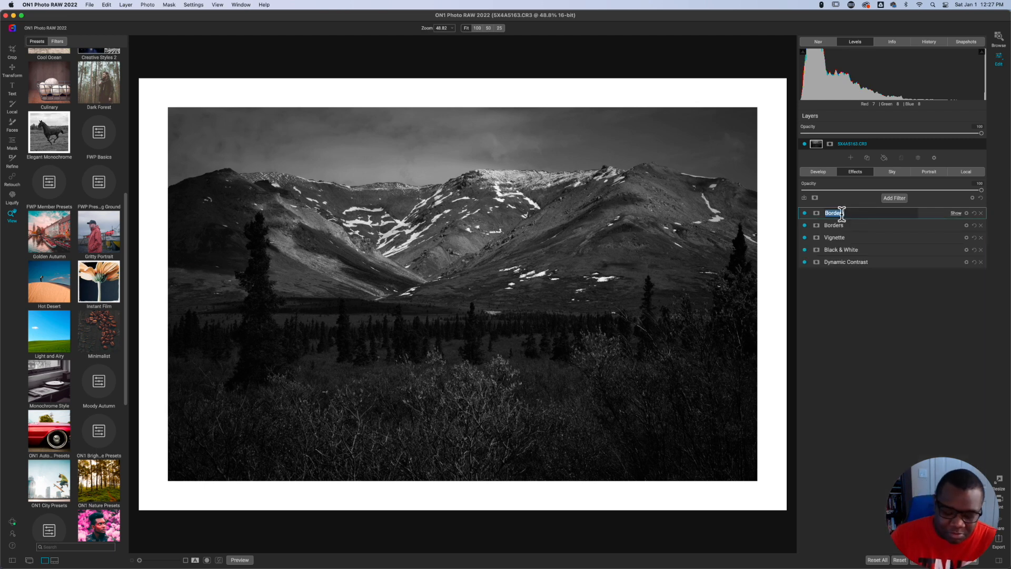
text(Lef)
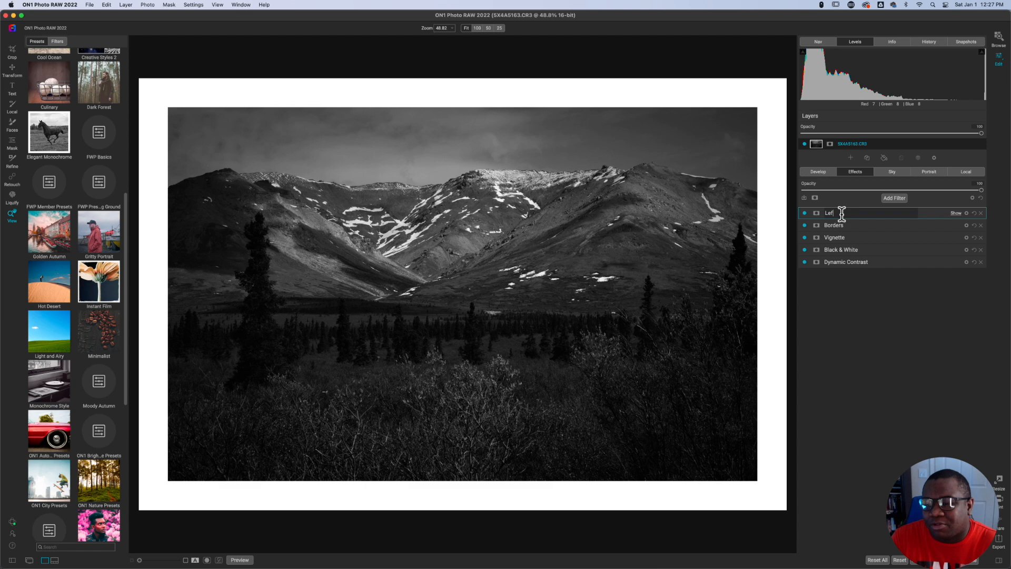
double_click(830, 213)
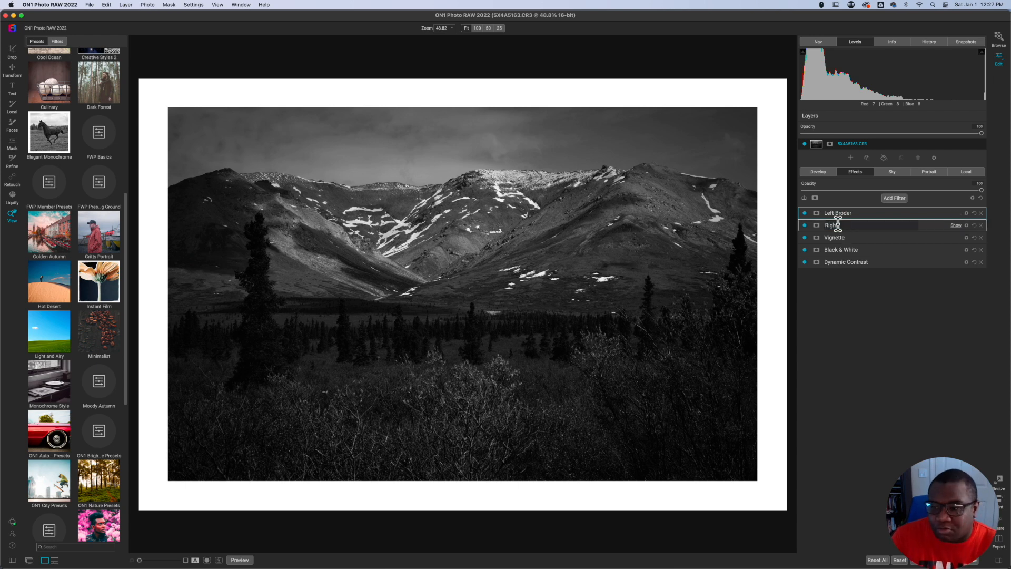
click(839, 225)
text( Border)
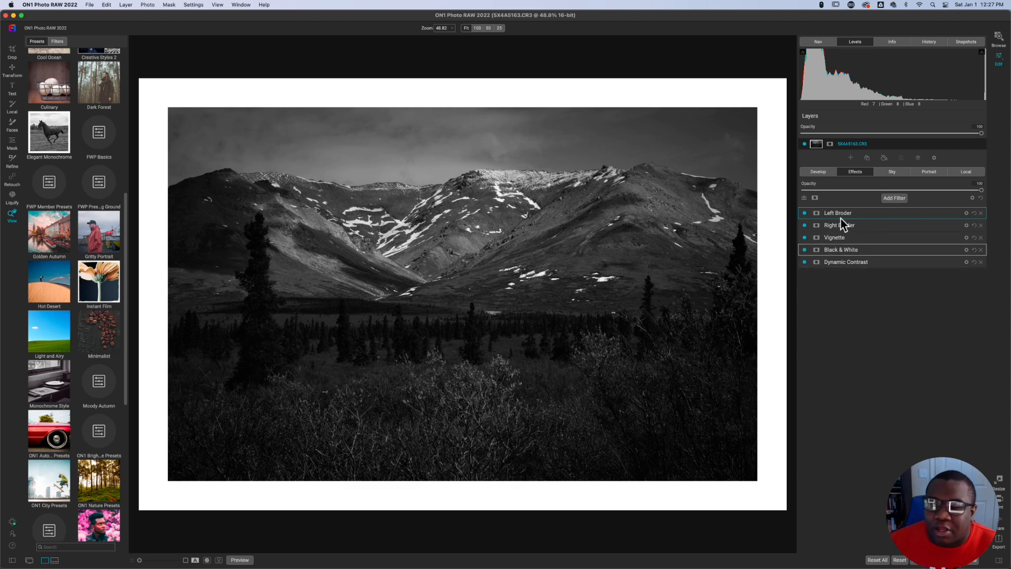
mouse_move(839, 225)
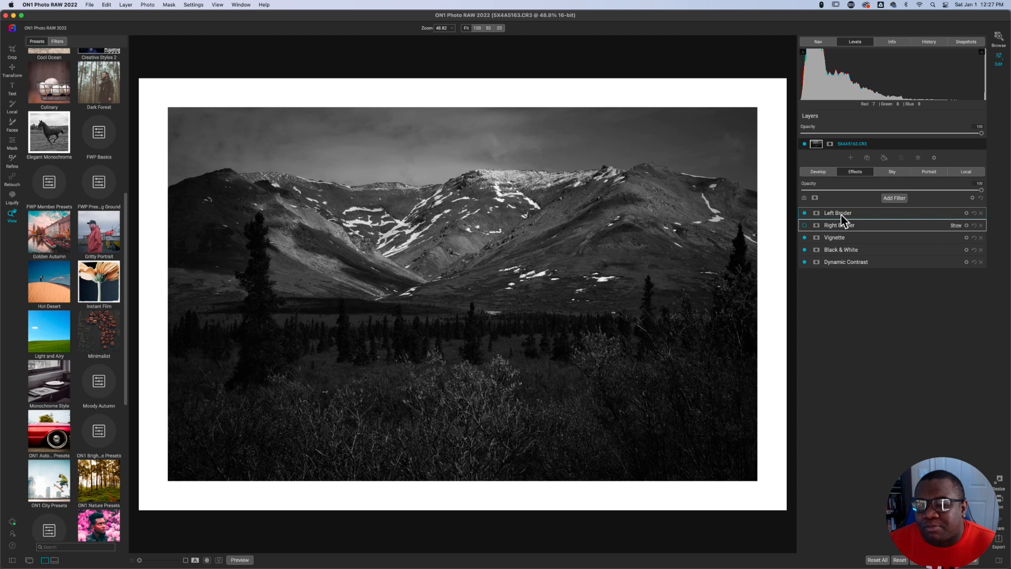
click(837, 213)
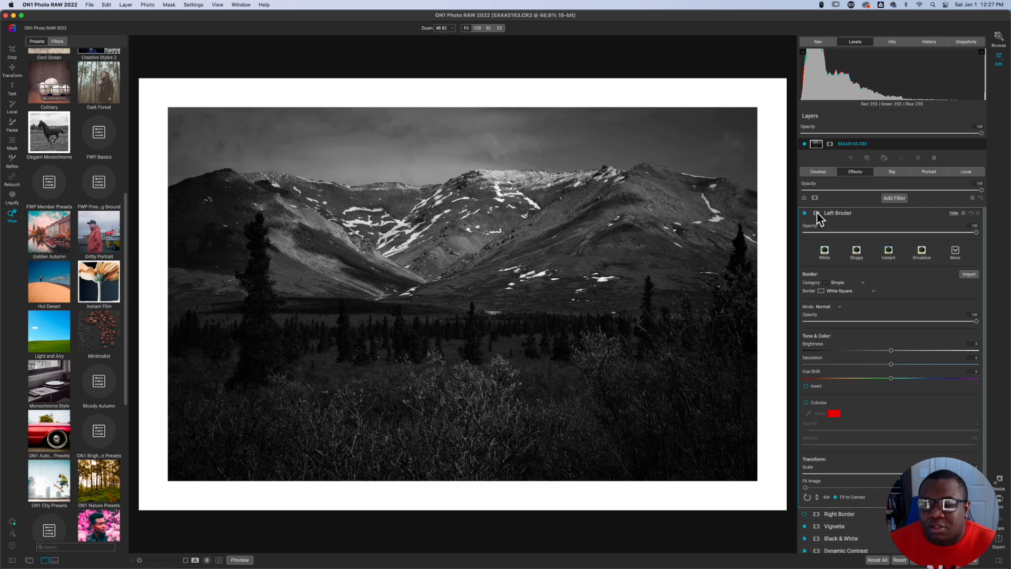
Paint out a section of the top white border in the Left Broder mask.
click(11, 142)
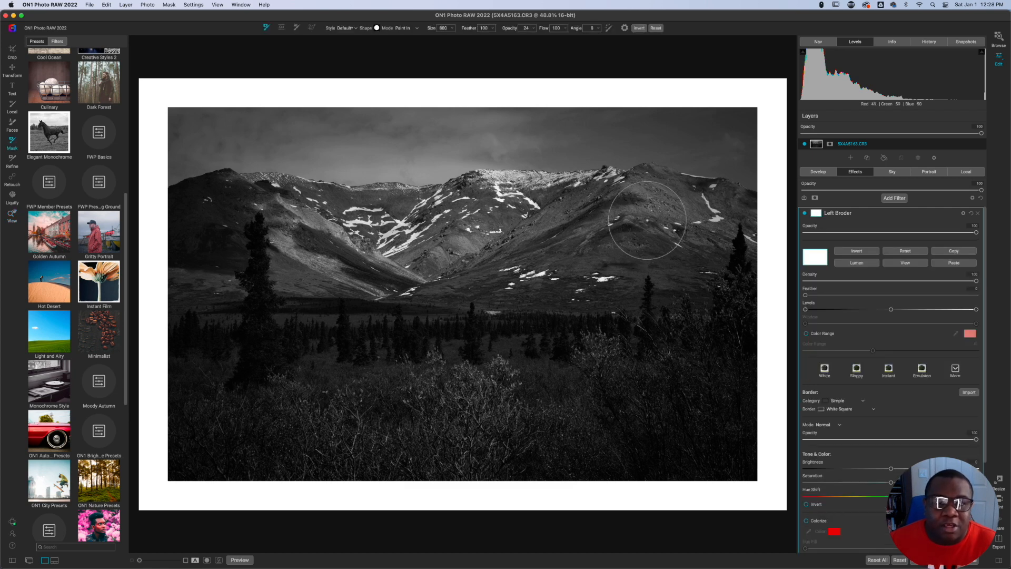
mouse_move(444, 77)
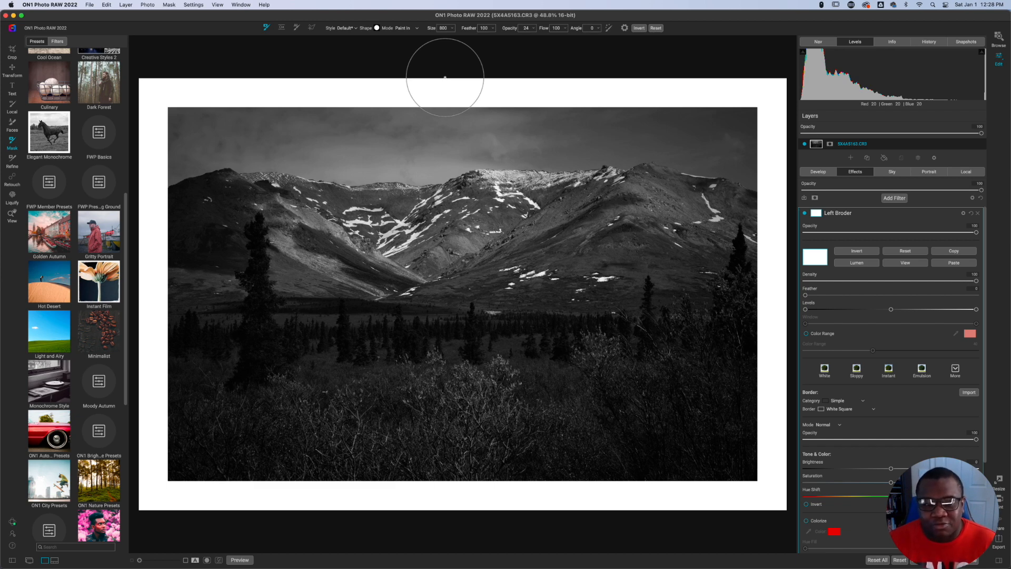
mouse_move(399, 124)
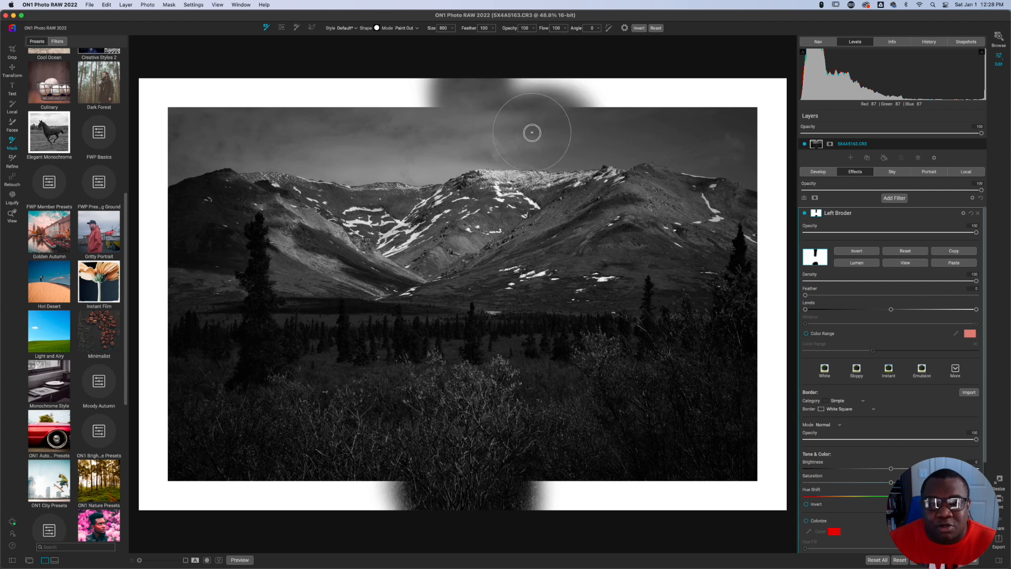
drag(531, 133, 719, 121)
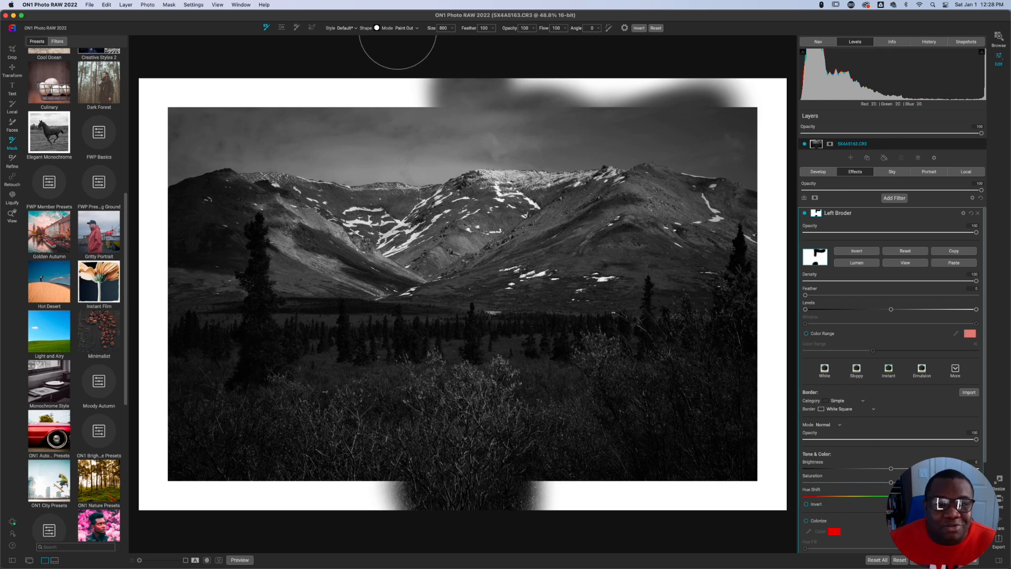
click(377, 28)
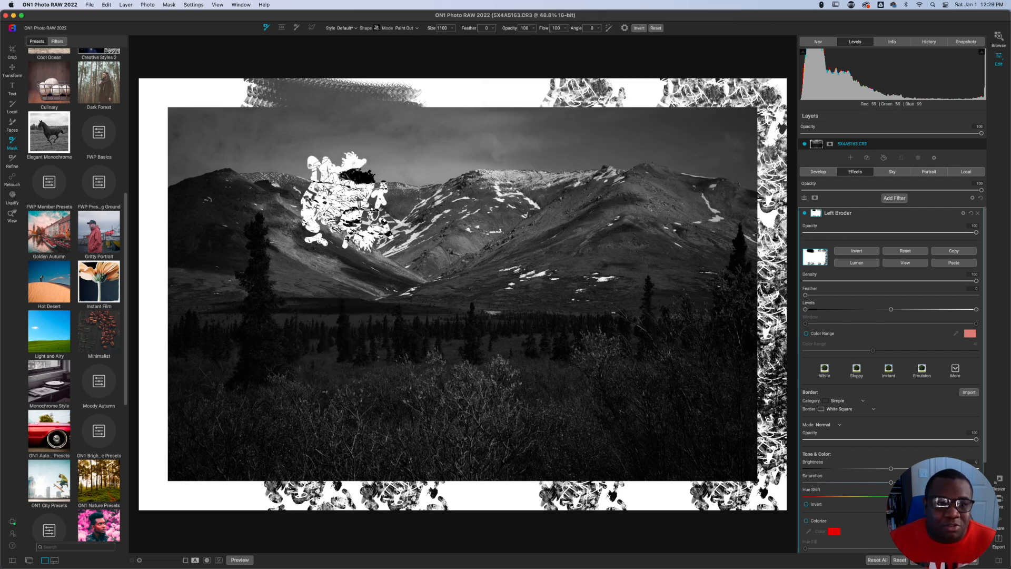
Brush textured gaps into the Left Broder mask, then reset it to a full frame.
drag(348, 200, 193, 355)
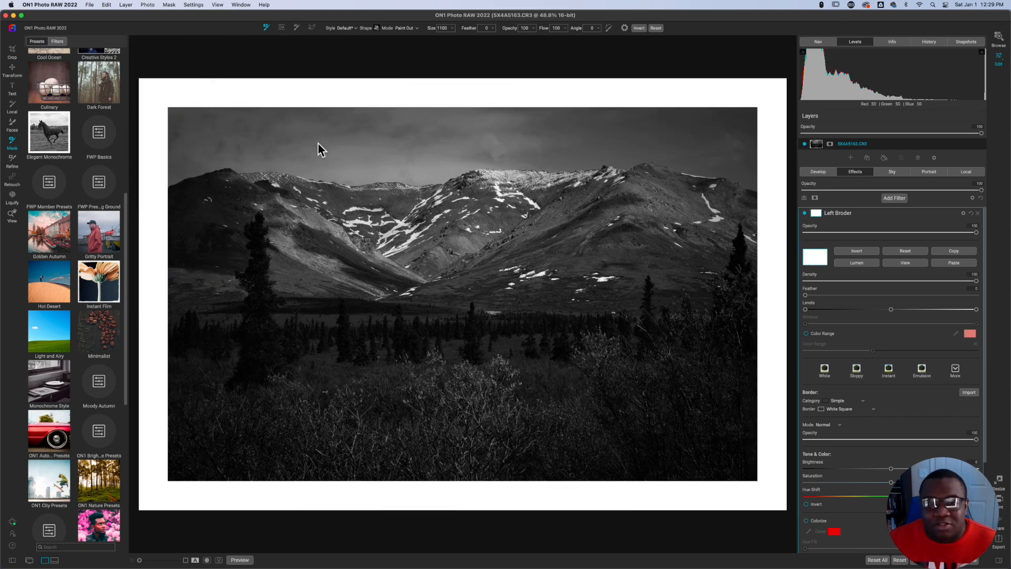
drag(320, 148, 538, 97)
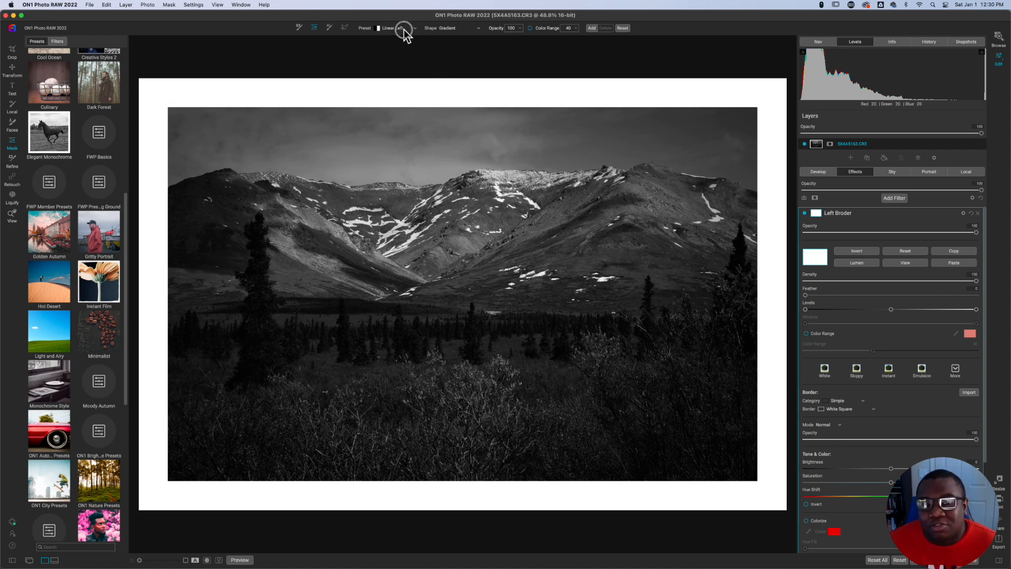
Change the Left Broder gradient mask shape to Reflected Gradient.
click(403, 28)
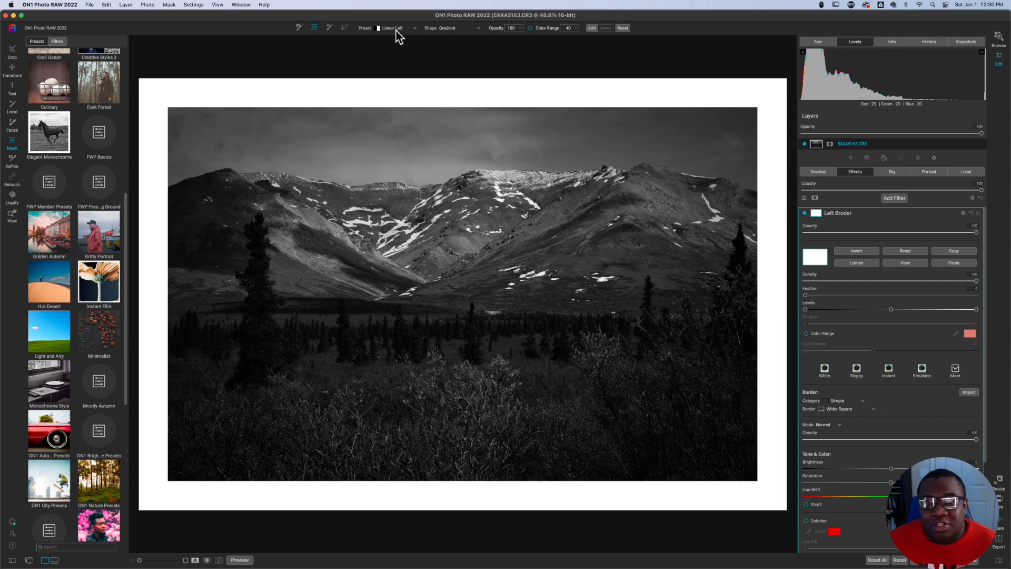
click(396, 28)
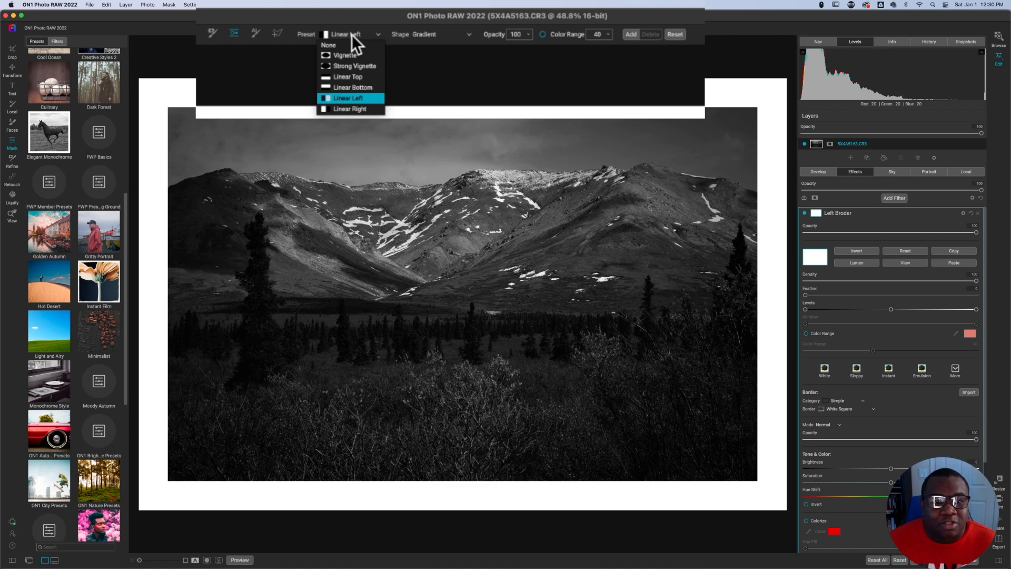
click(348, 97)
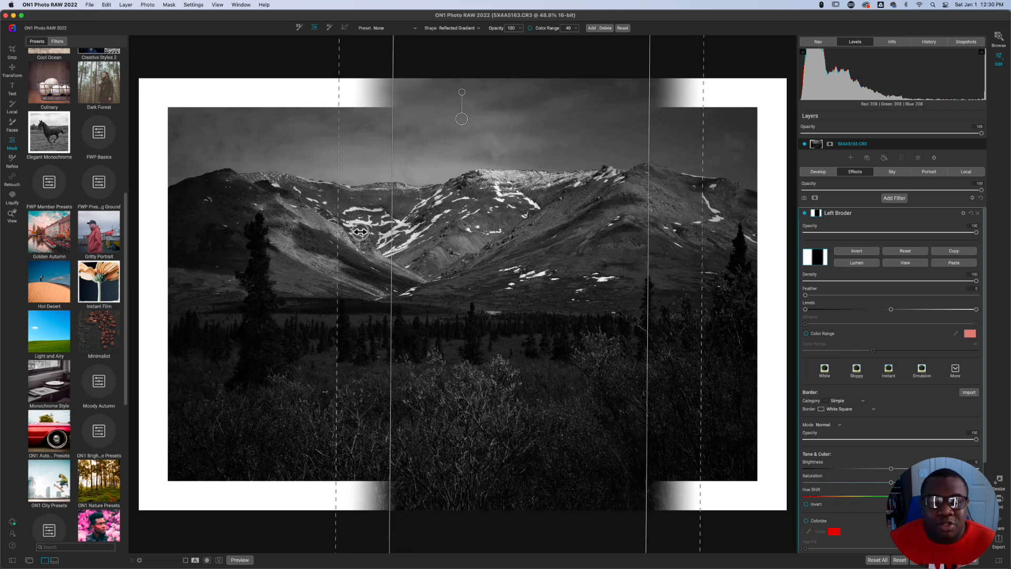
Drag the reflected gradient's left and right fade edges out toward the image borders.
drag(361, 232, 235, 232)
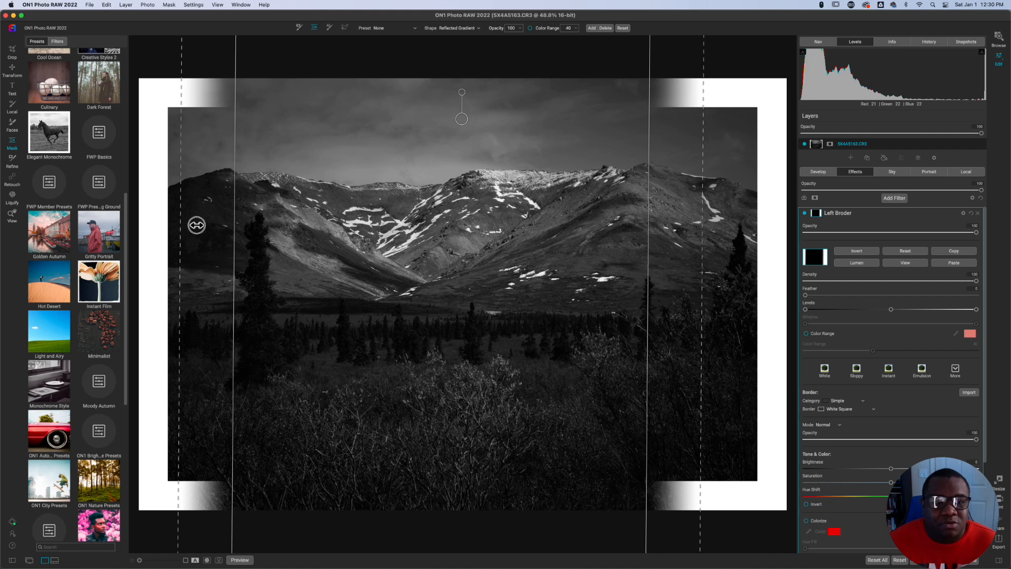
drag(196, 224, 233, 223)
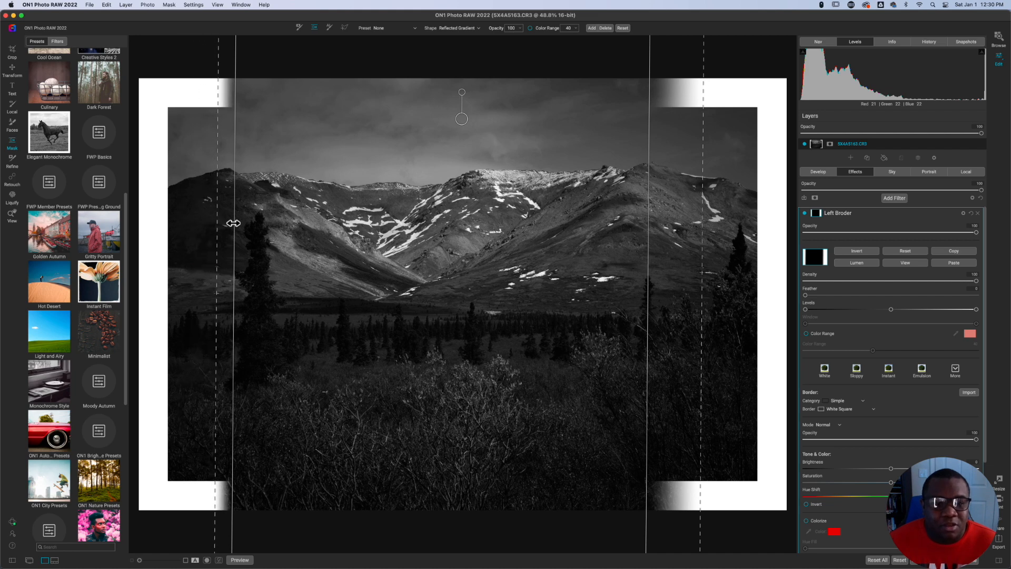
drag(233, 223, 166, 219)
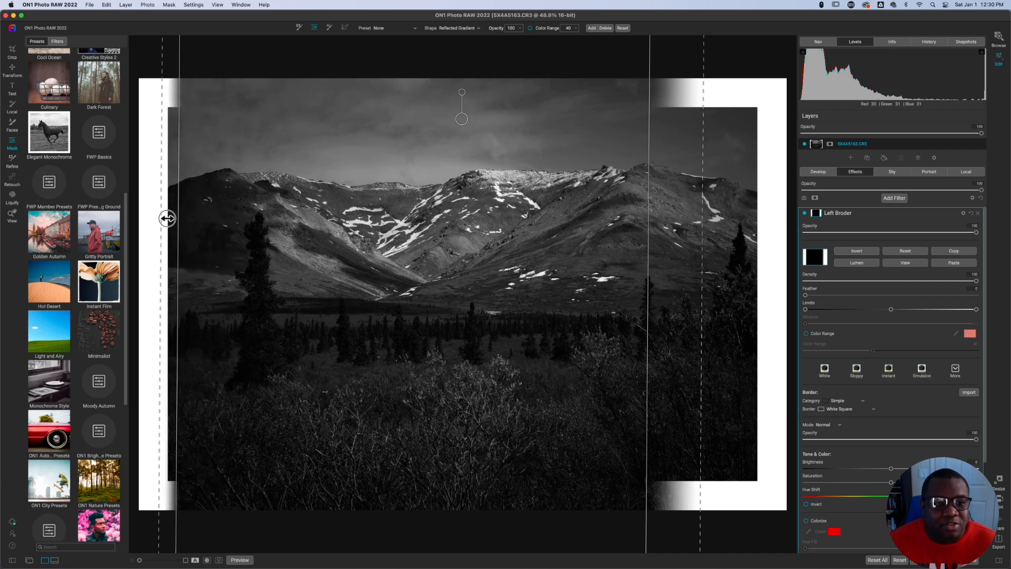
drag(181, 217, 163, 216)
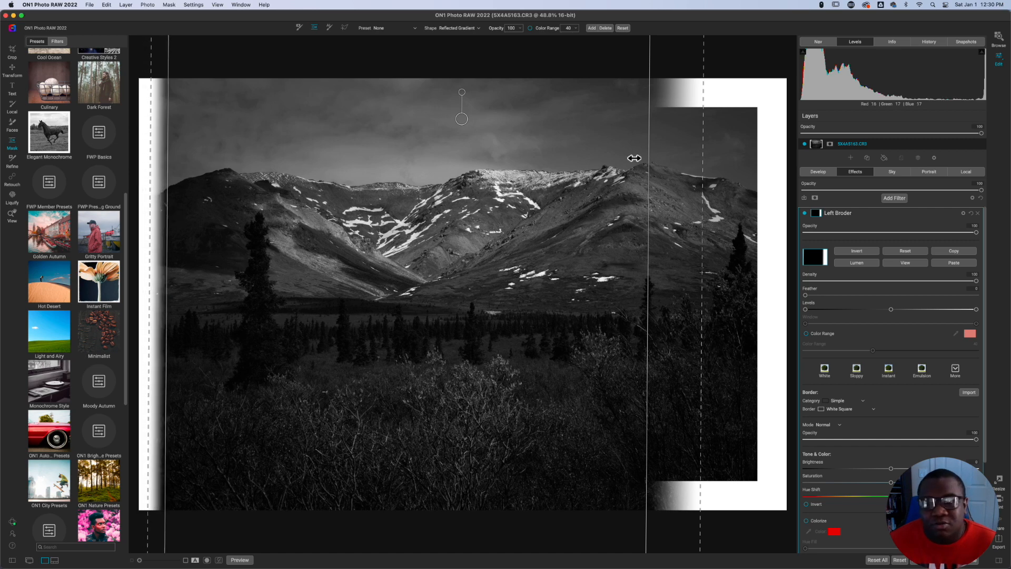
drag(636, 158, 690, 203)
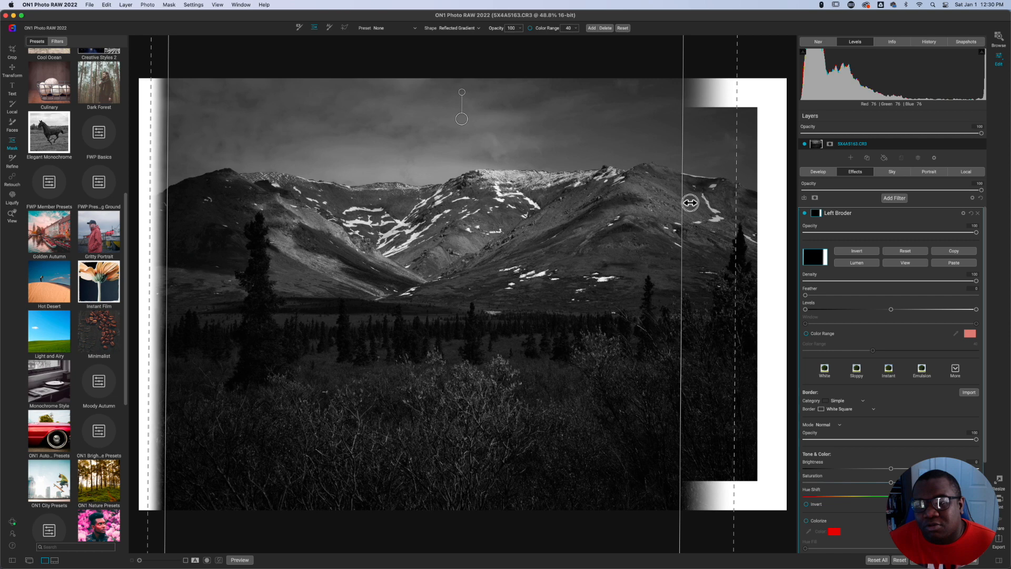
drag(690, 204, 741, 203)
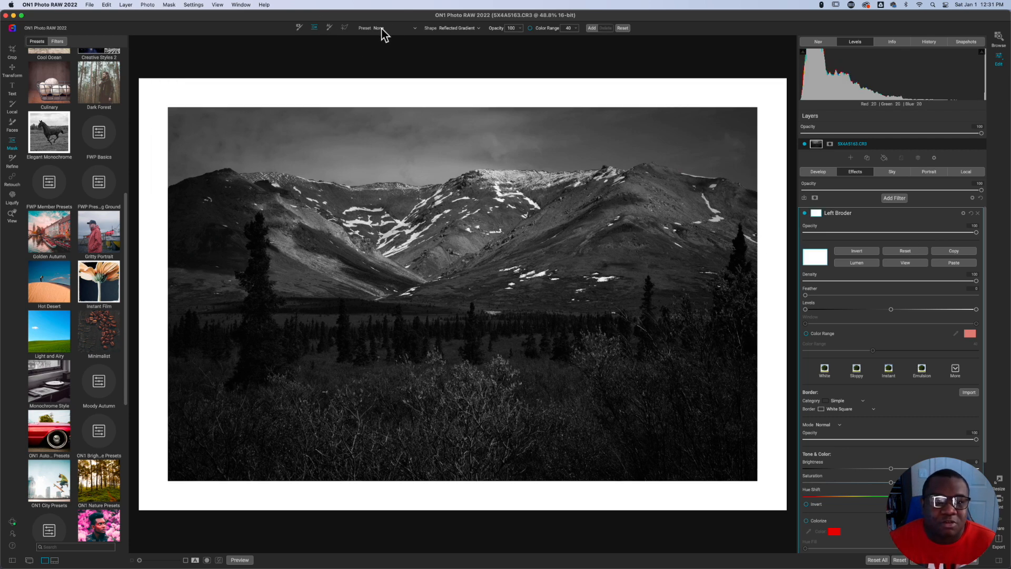
Switch the Left Broder mask to a linear gradient preset and collapse its settings.
click(390, 28)
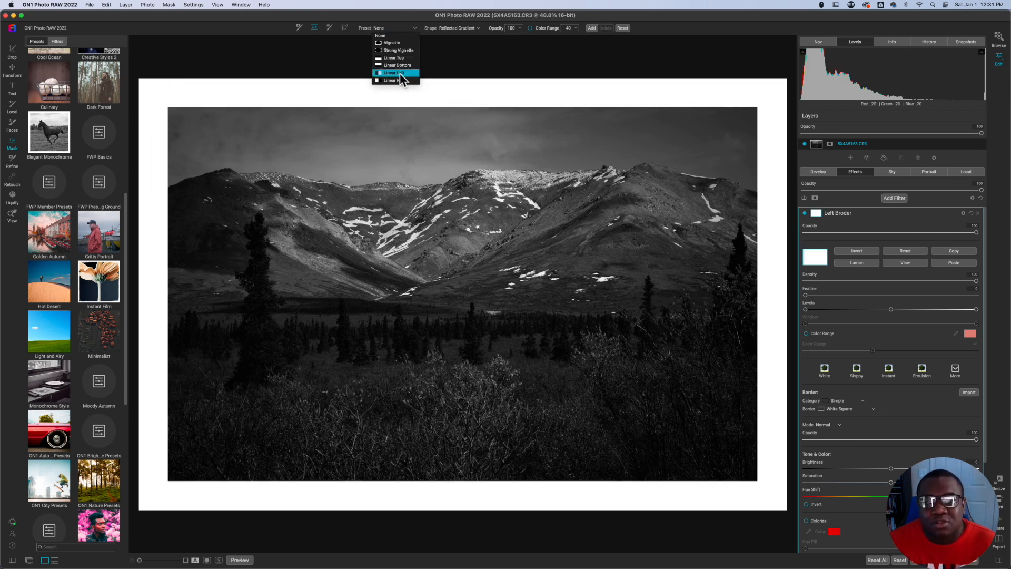
click(395, 73)
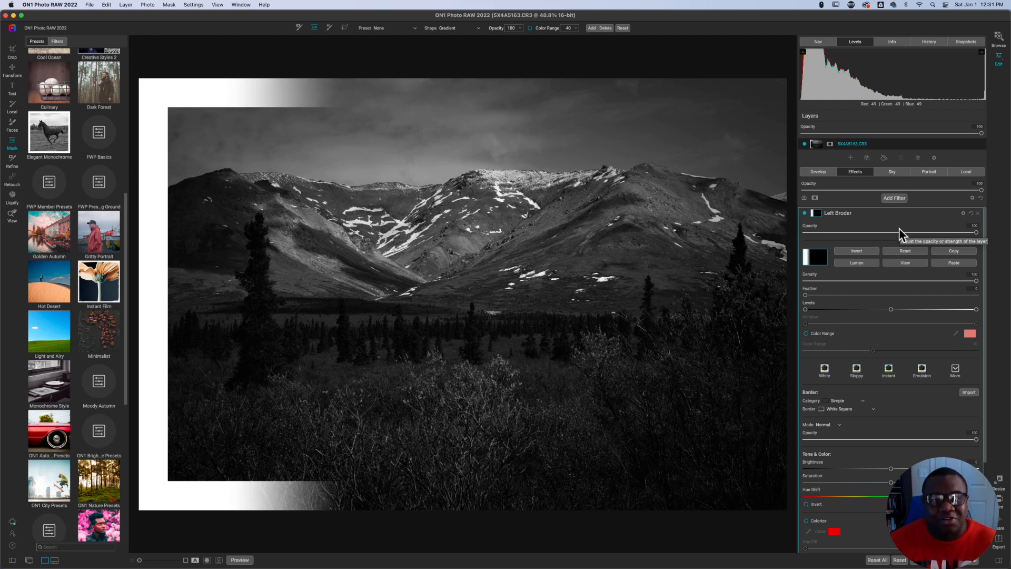
click(836, 213)
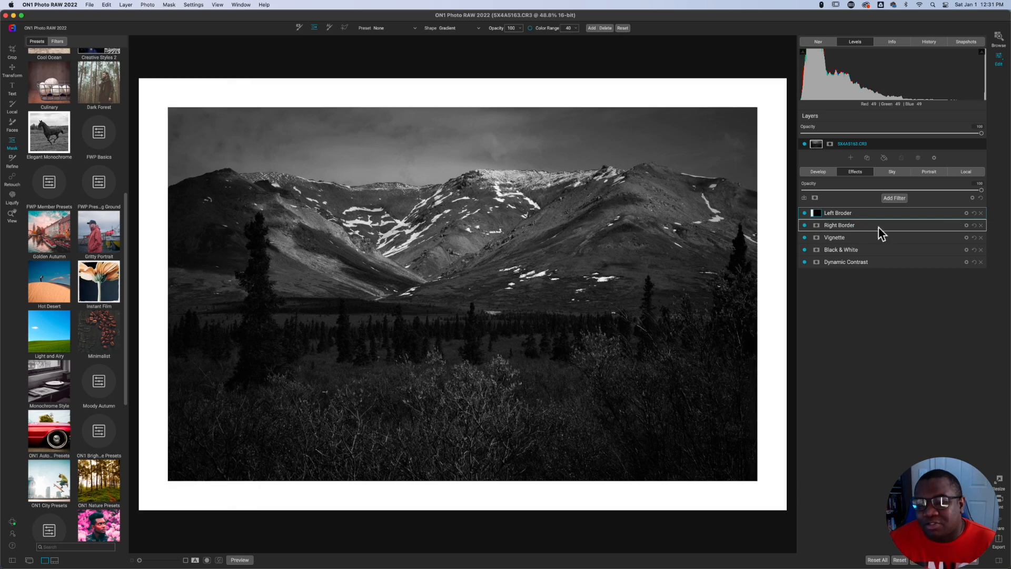
Expand Right Border and drag a gradient mask horizontally across the image centre.
click(839, 225)
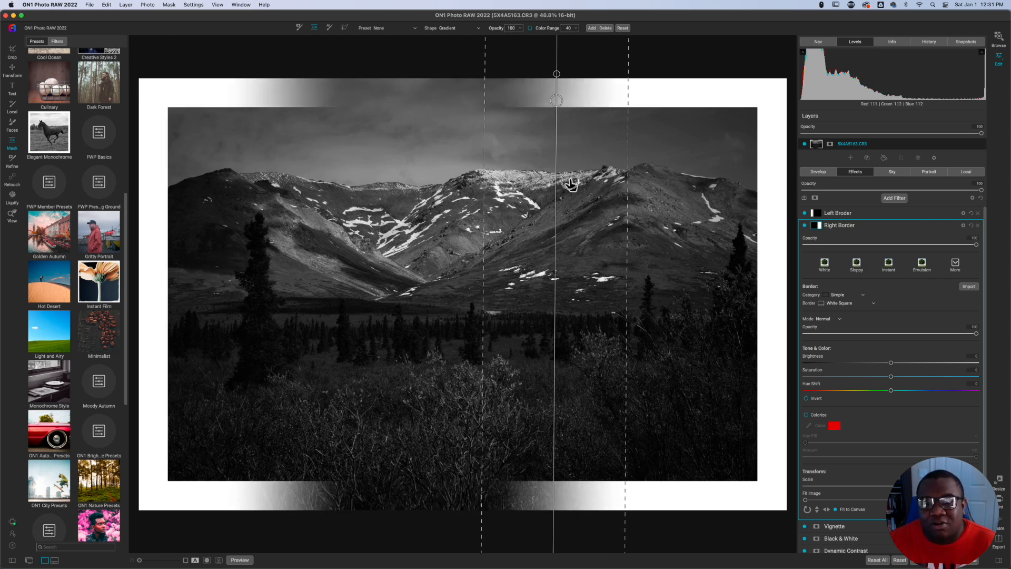
drag(556, 183, 653, 183)
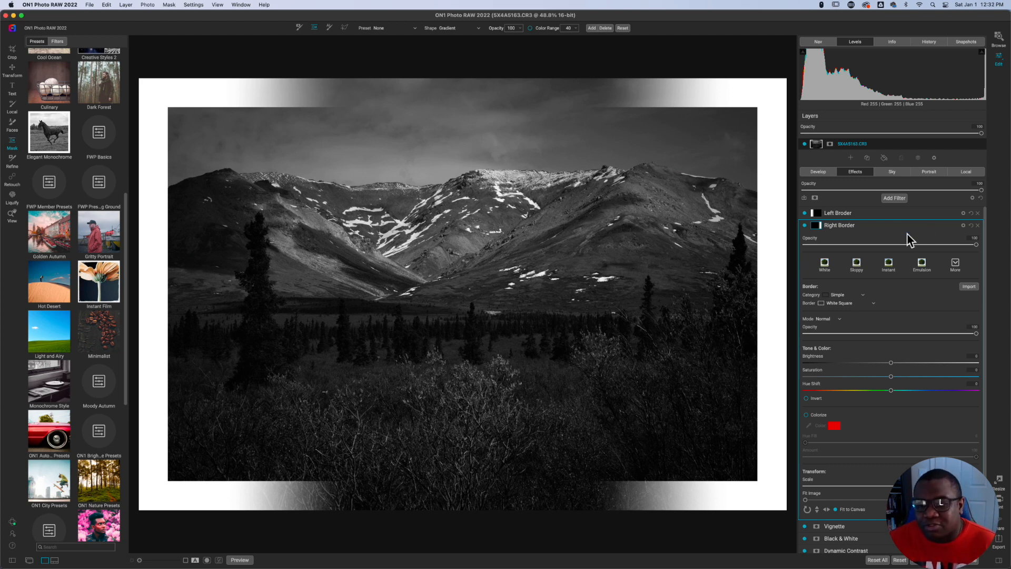
mouse_move(853, 314)
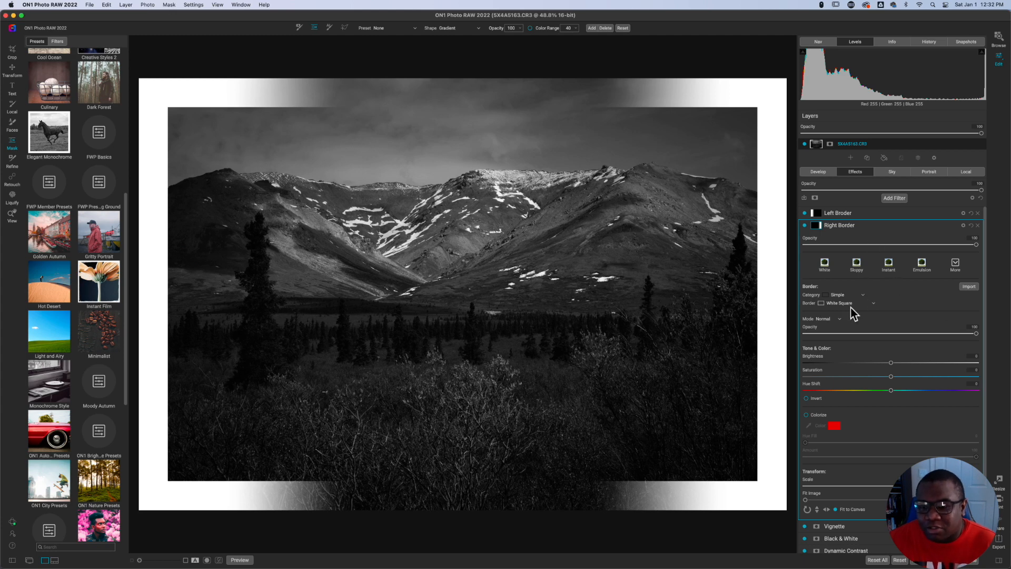
mouse_move(847, 313)
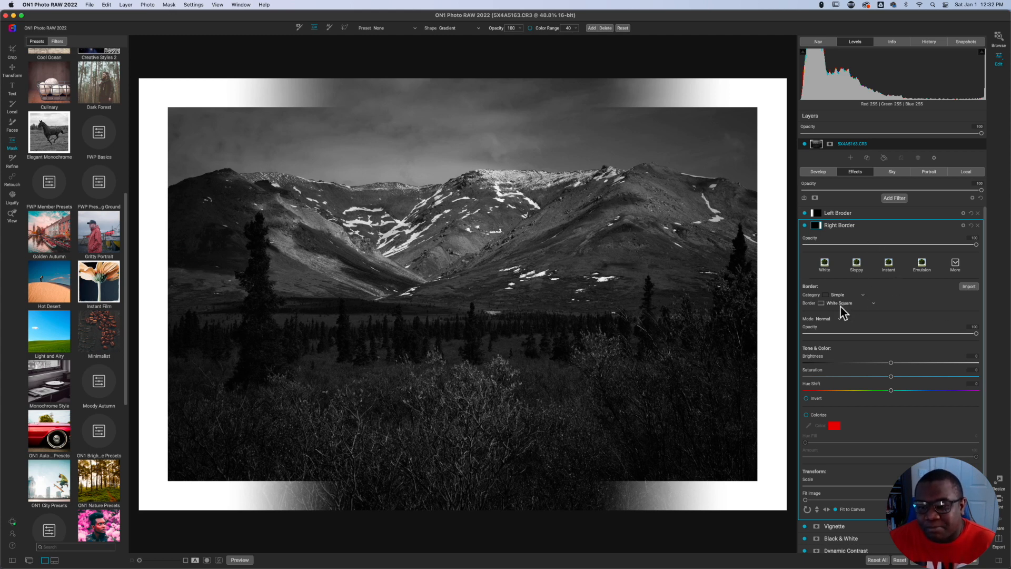
Set the Right Border's border category to Emulsion (Emulsion 001).
click(863, 295)
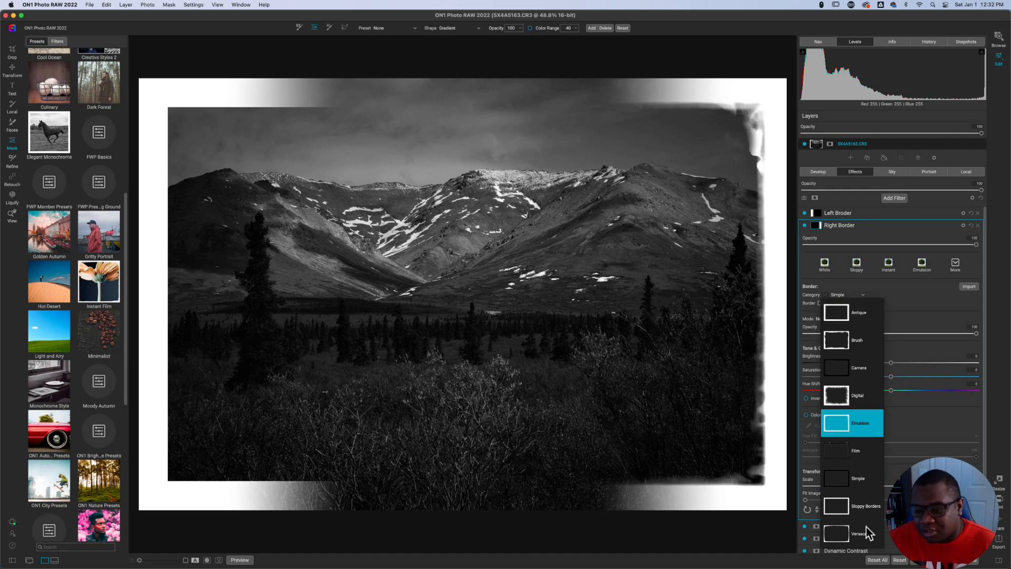
click(858, 478)
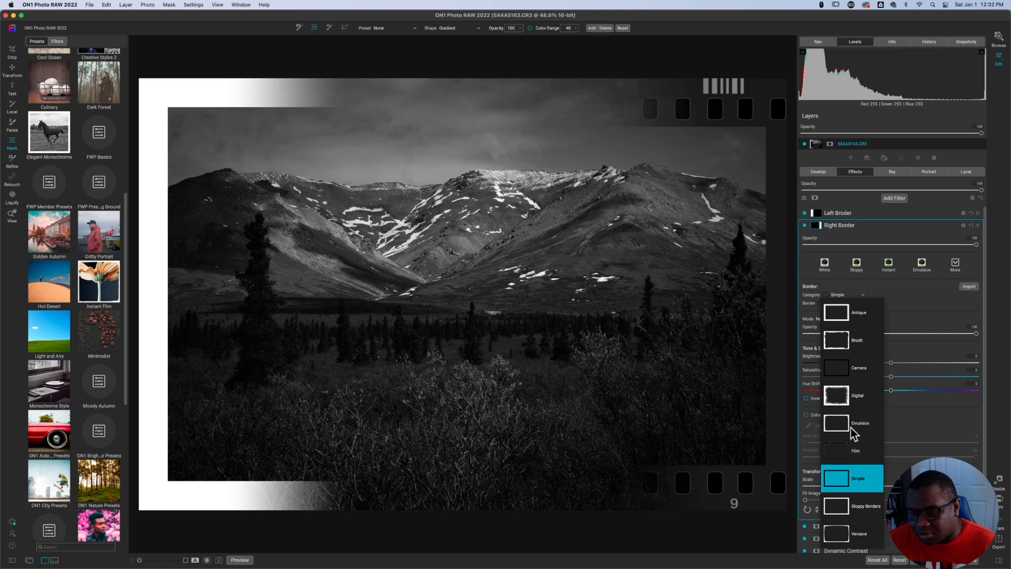
click(861, 423)
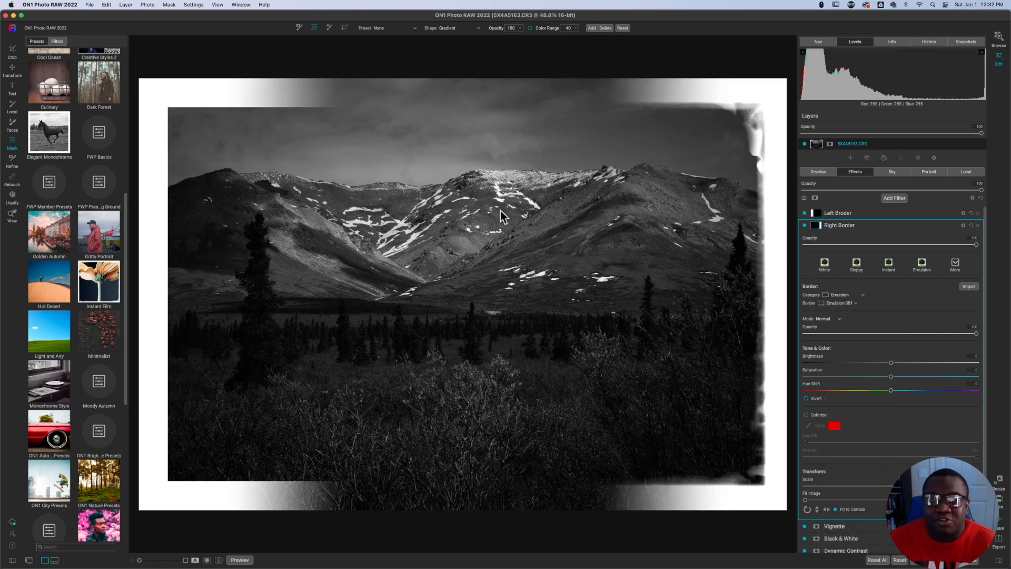
mouse_move(635, 237)
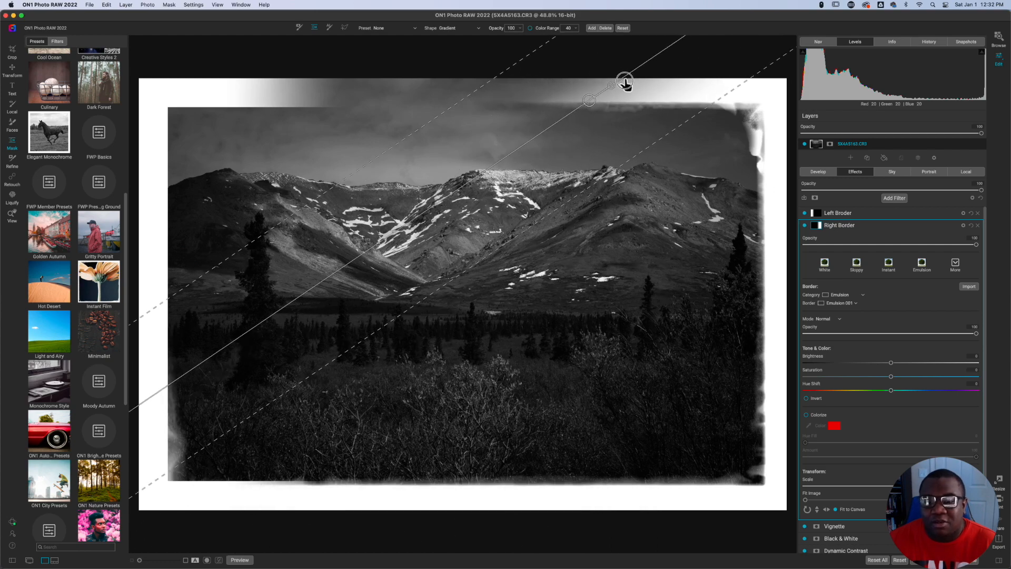
Tilt the Right Border gradient diagonally and shift it toward the bottom-right corner.
drag(625, 83, 634, 163)
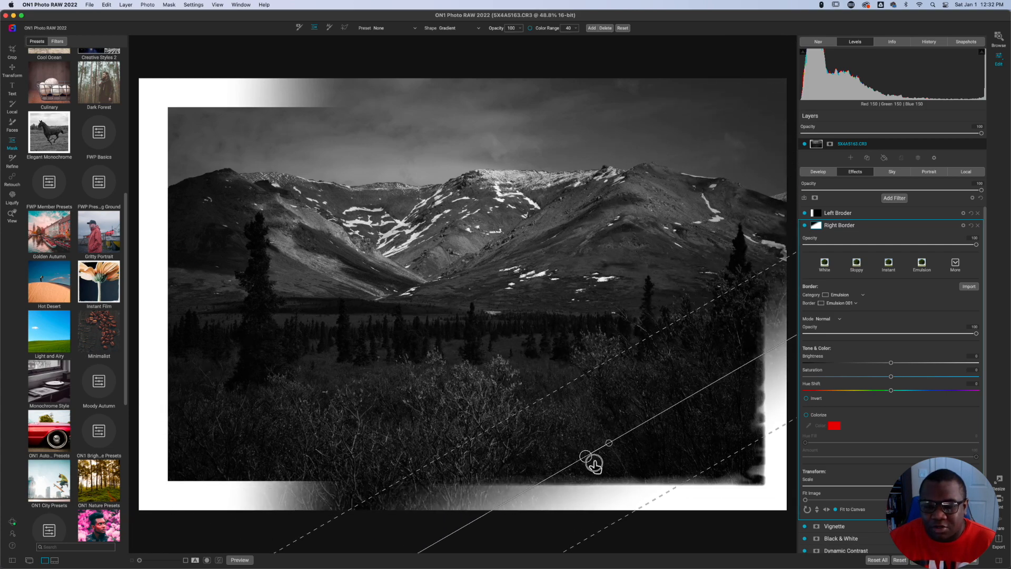
drag(586, 456, 624, 490)
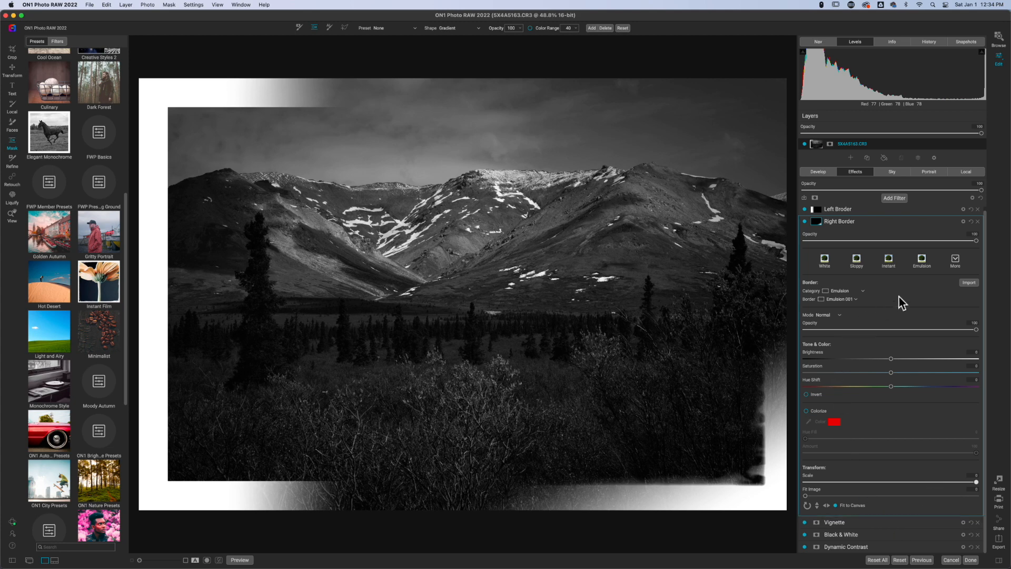
mouse_move(908, 426)
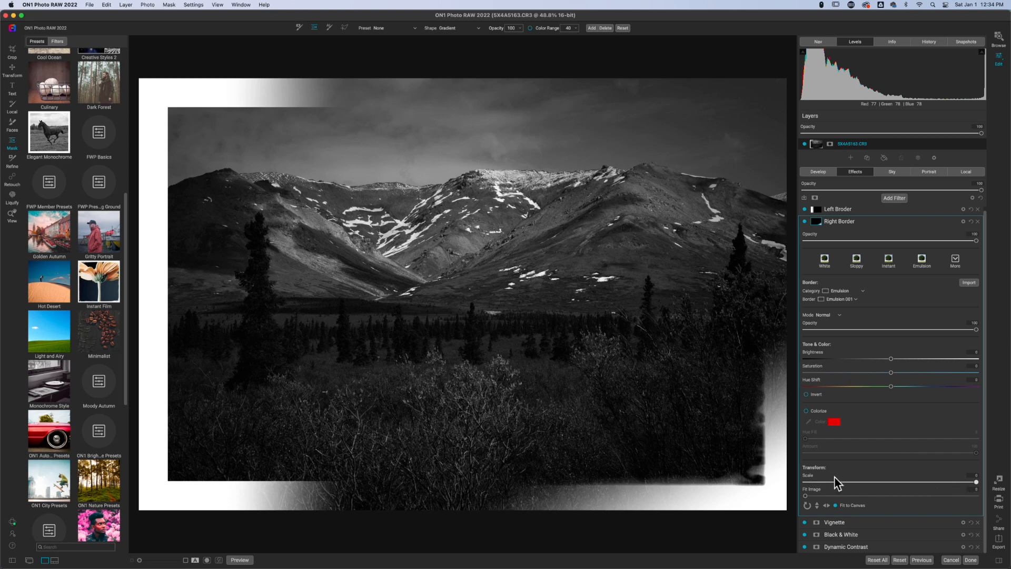
Increase the emulsion border's Transform Scale so its ragged edge moves past the right edge.
drag(976, 481, 967, 481)
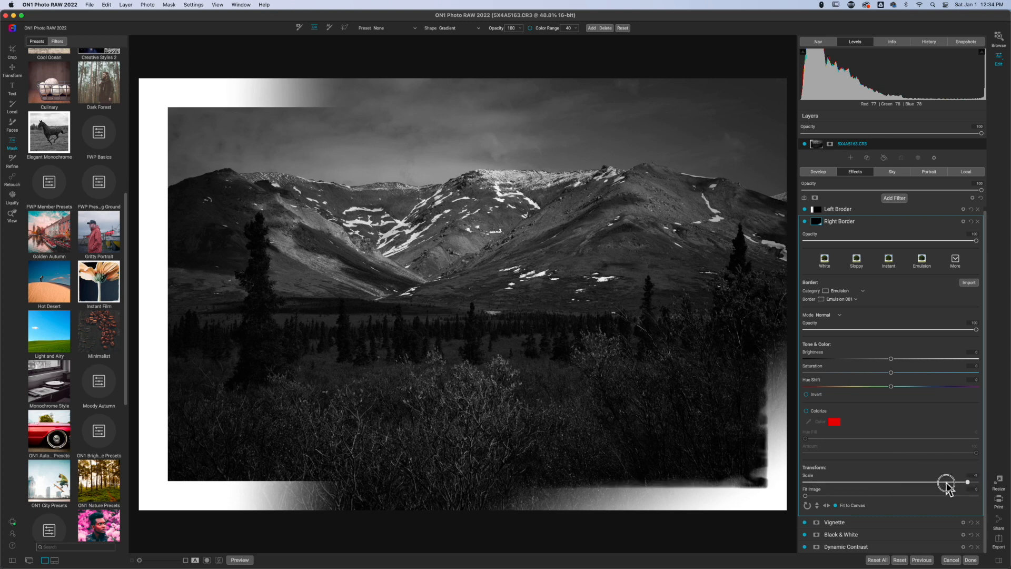
drag(968, 482, 920, 484)
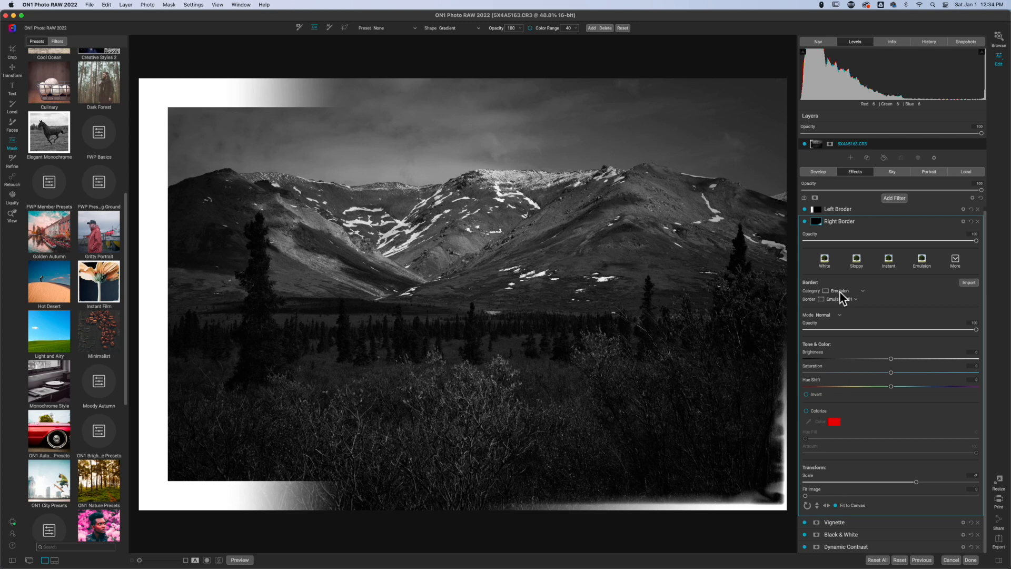
Set the Right Border's category to Simple and choose the White Square border.
click(844, 291)
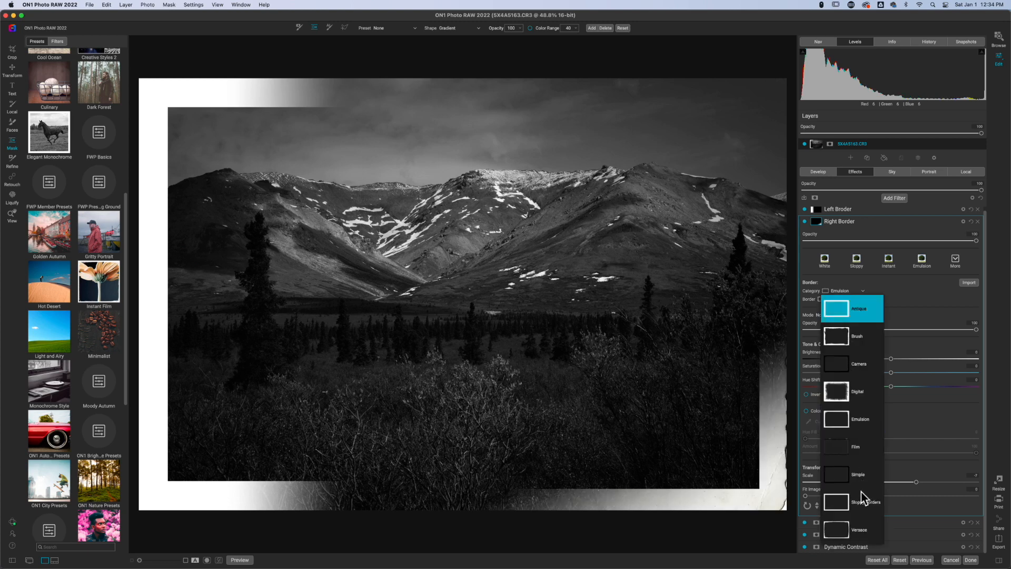
click(858, 418)
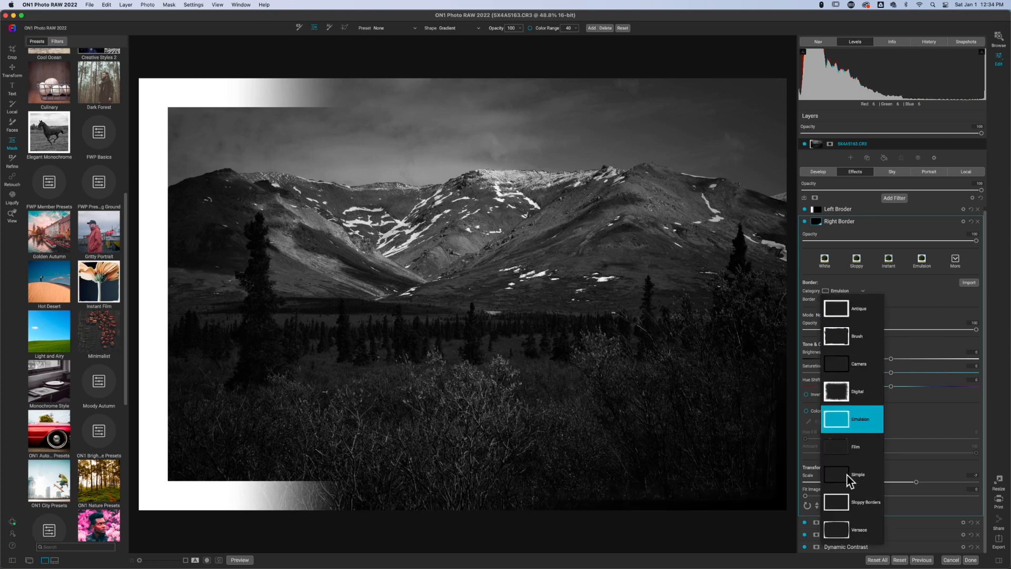
click(857, 474)
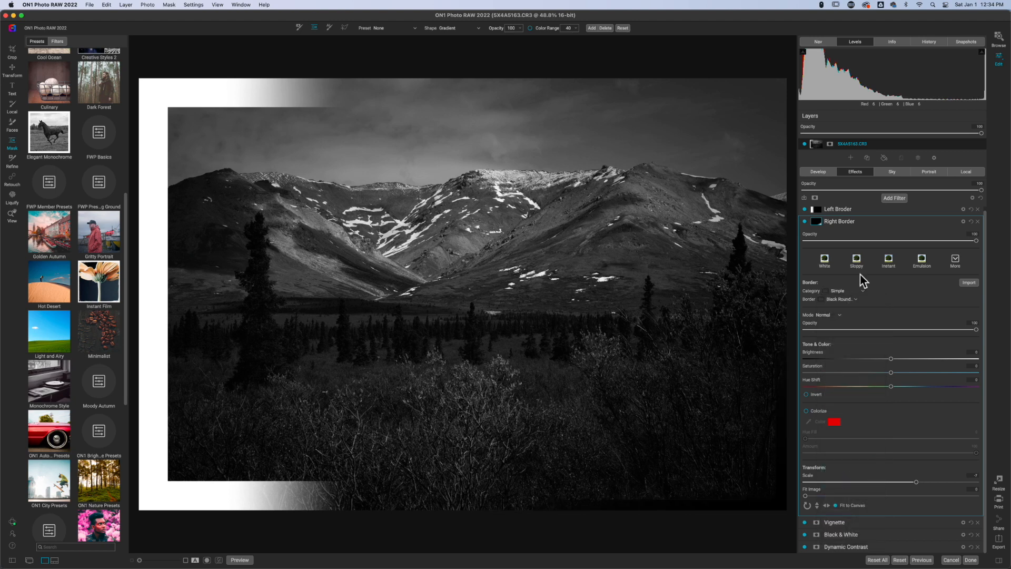
click(841, 300)
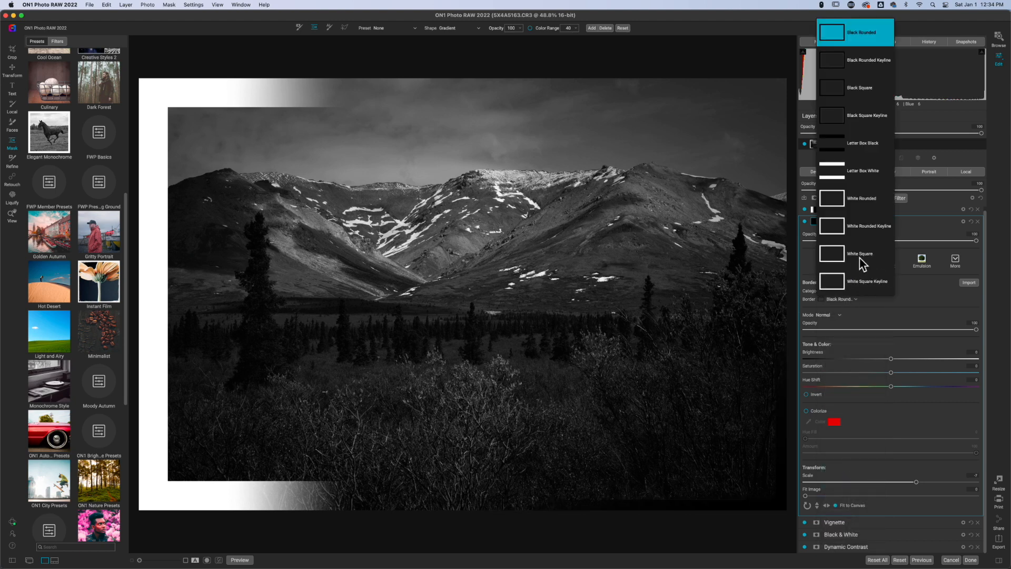
click(860, 253)
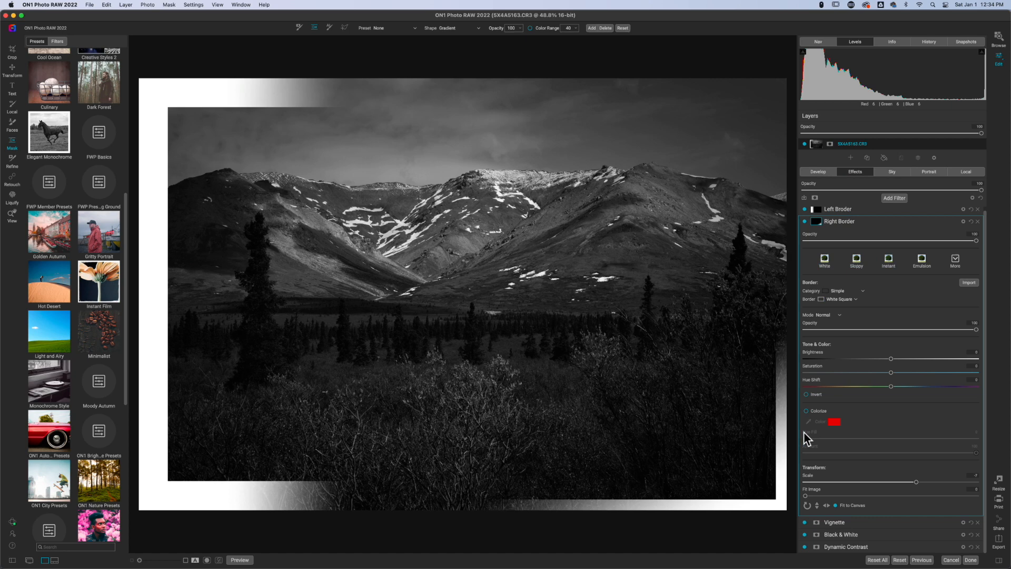
mouse_move(911, 425)
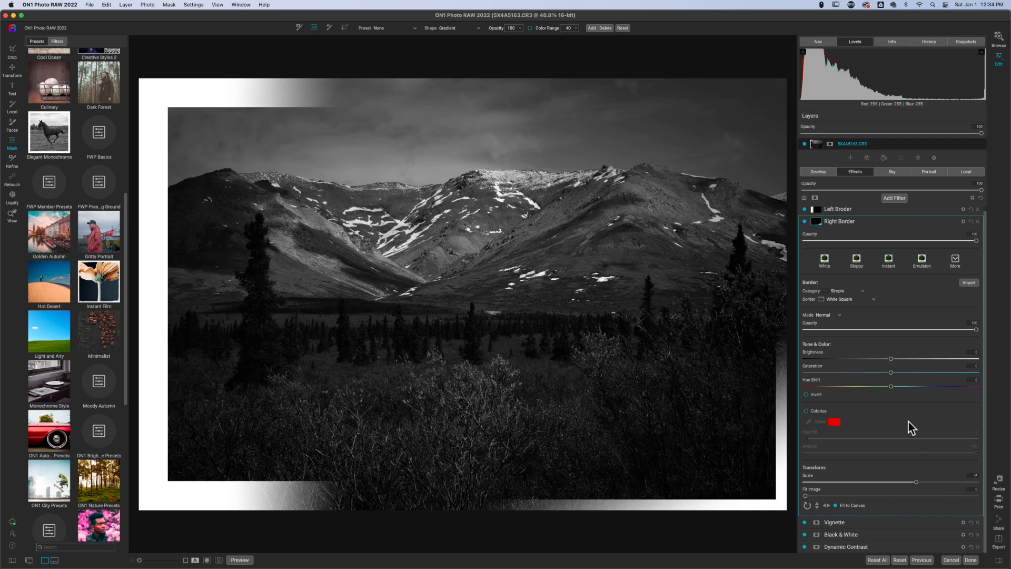
drag(451, 271, 629, 488)
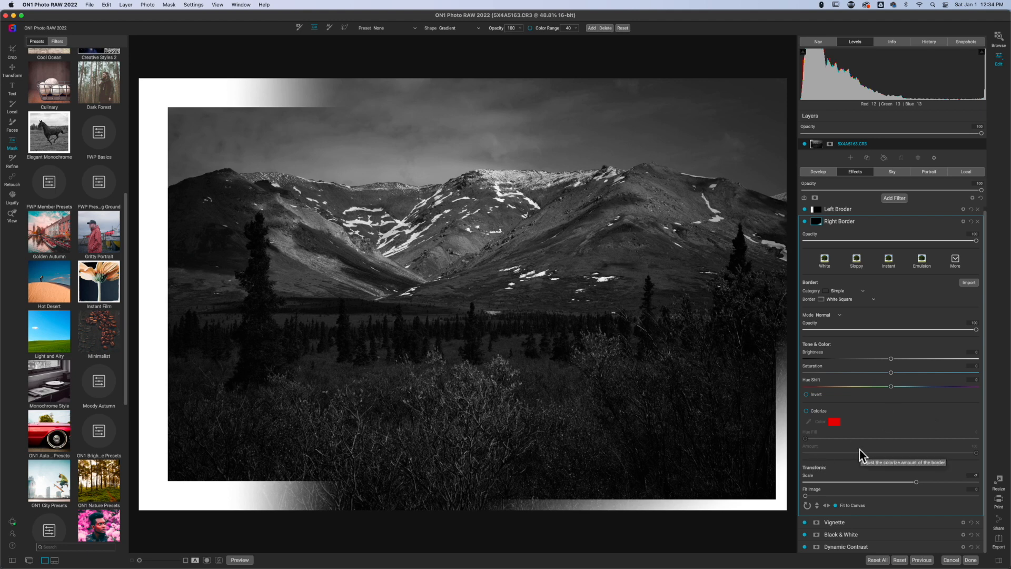
mouse_move(980, 258)
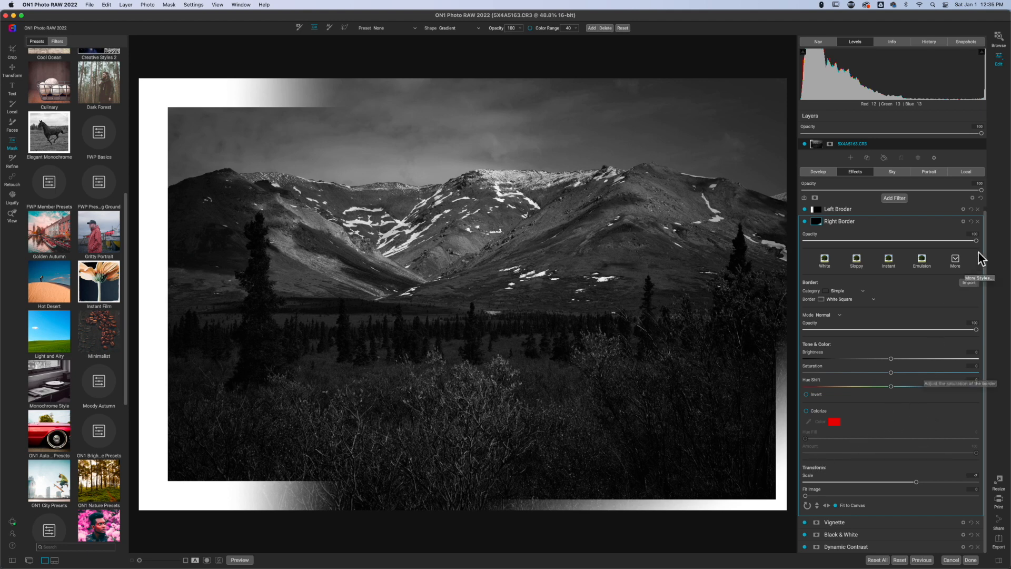
mouse_move(980, 333)
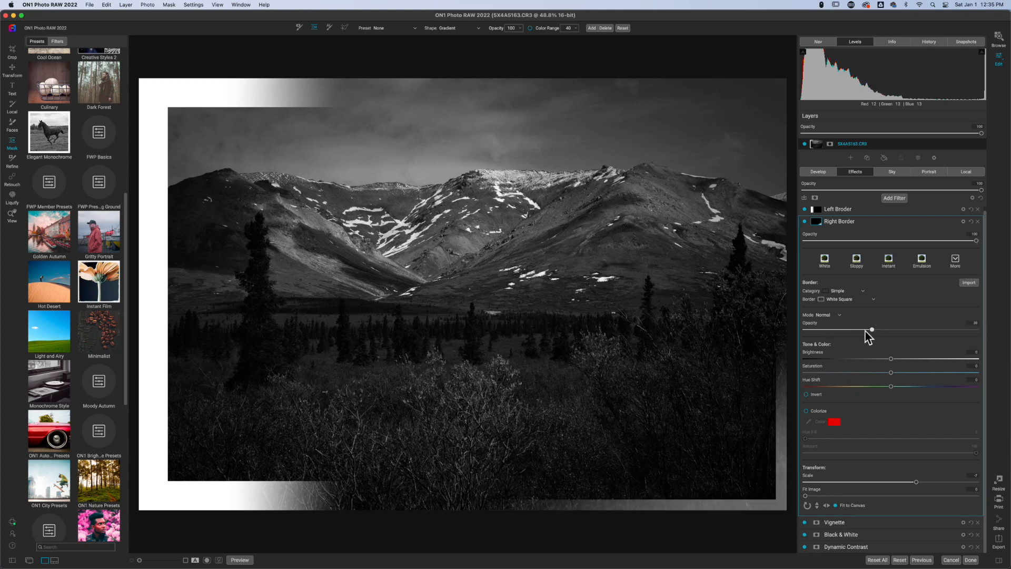
Try the Soft Light blend mode on the Right Border, then reopen the blend choices.
click(828, 315)
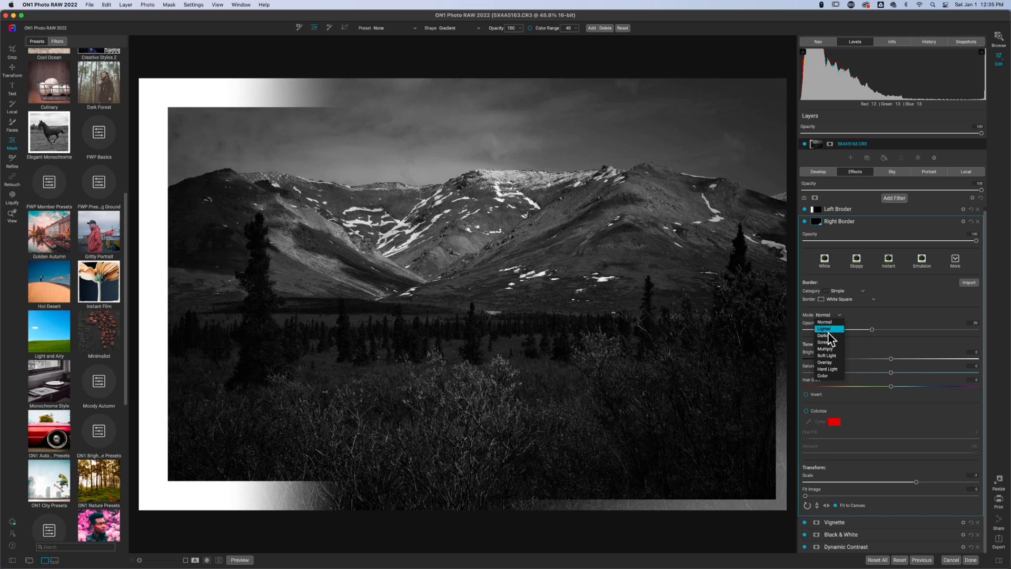
mouse_move(832, 342)
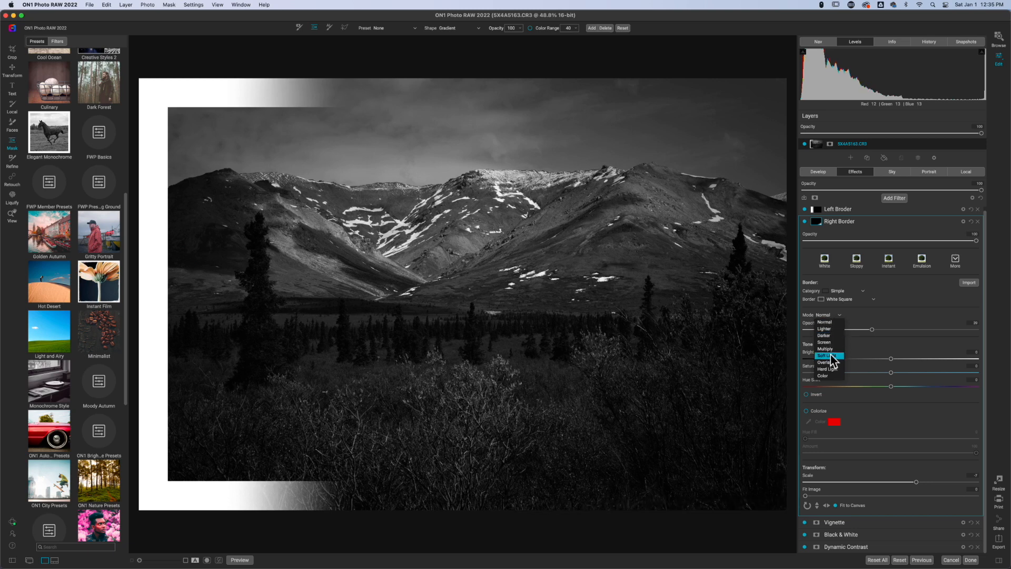
click(827, 355)
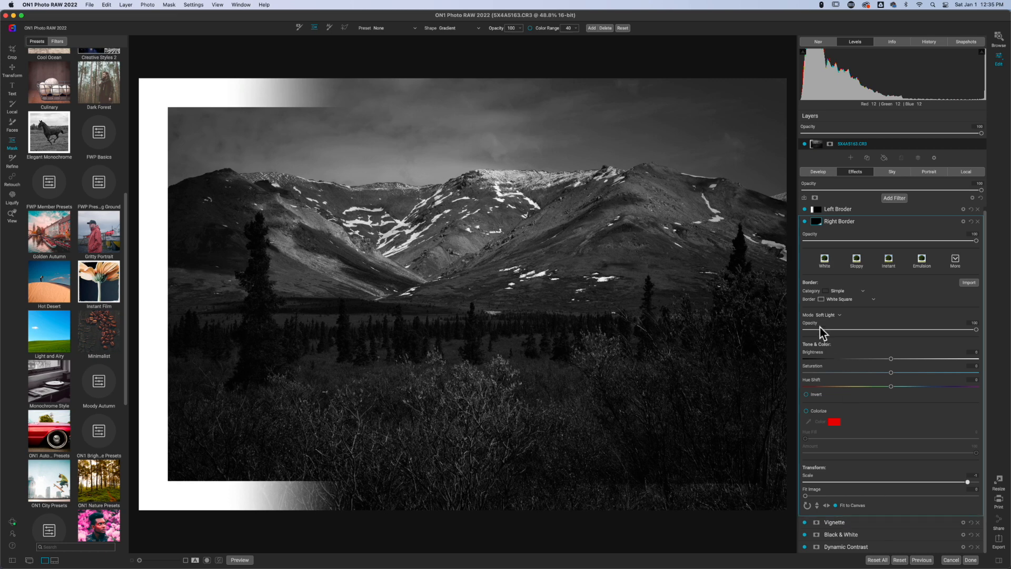
click(825, 315)
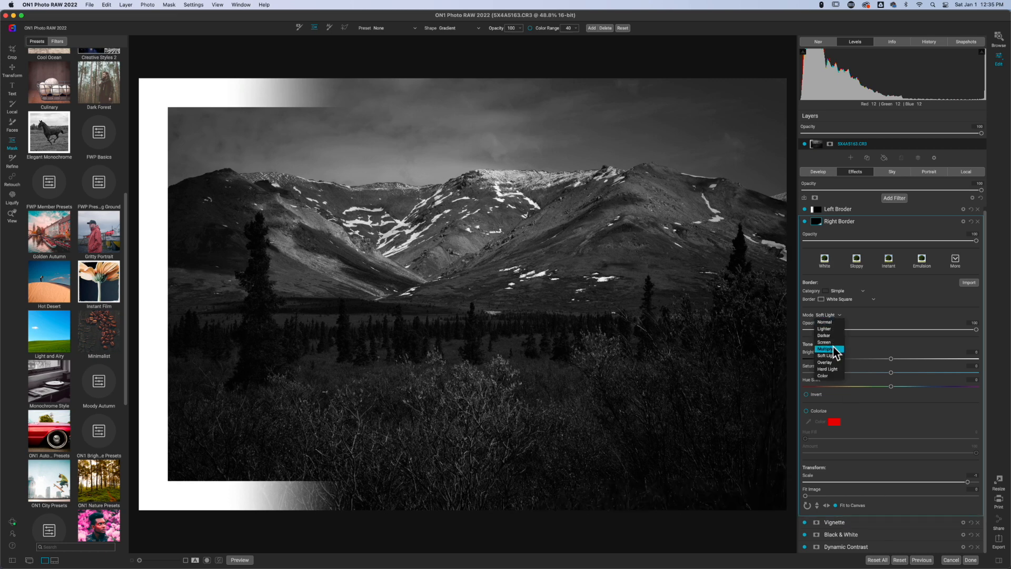
mouse_move(832, 362)
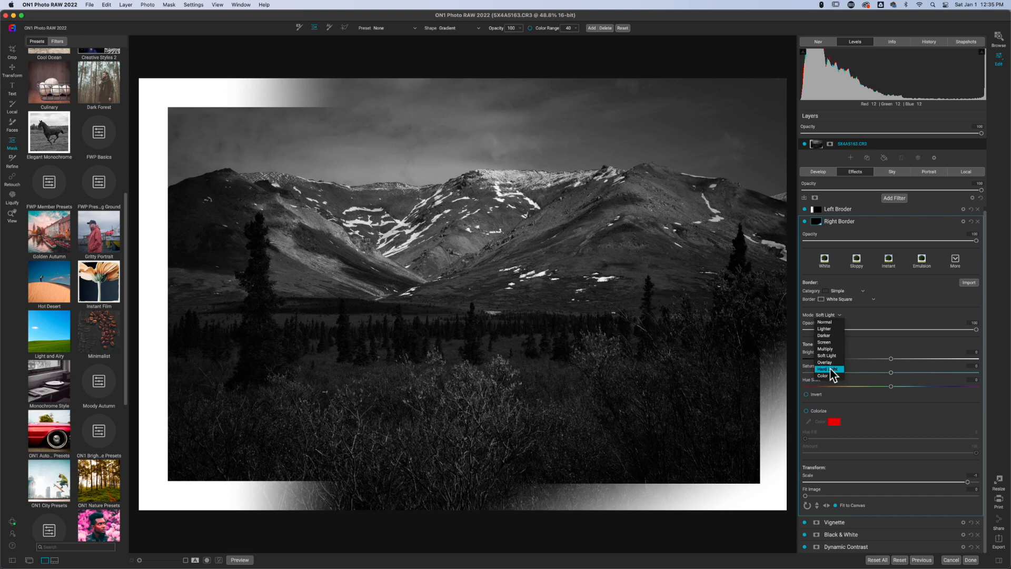
mouse_move(825, 322)
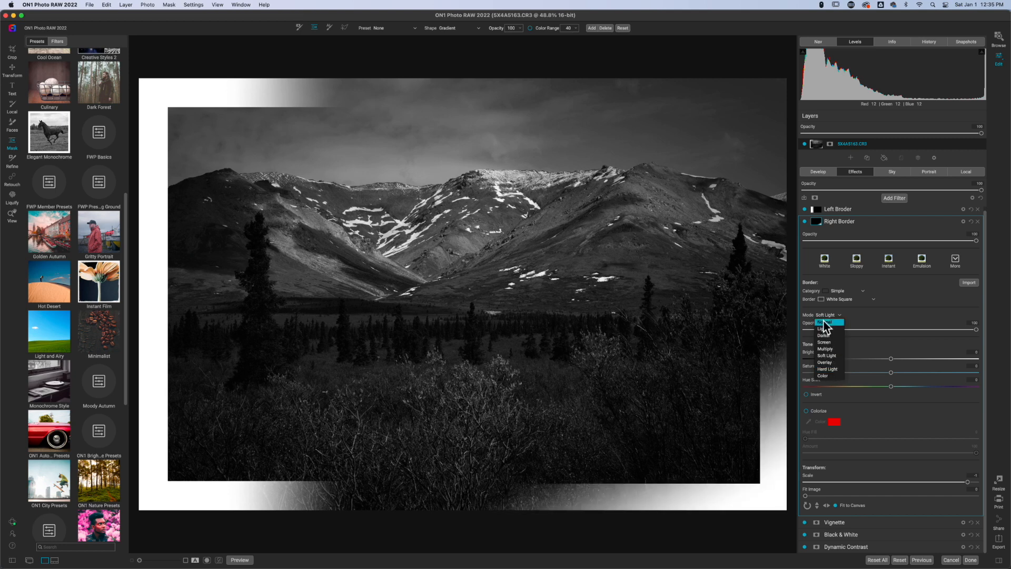
mouse_move(828, 376)
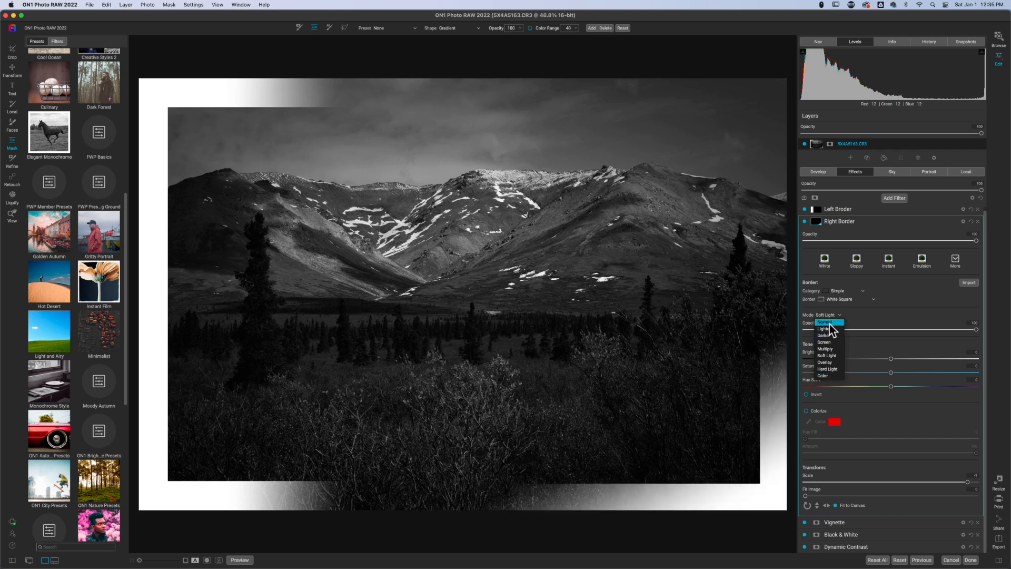
Return the Right Border blend to Normal and collapse its filter settings.
click(826, 322)
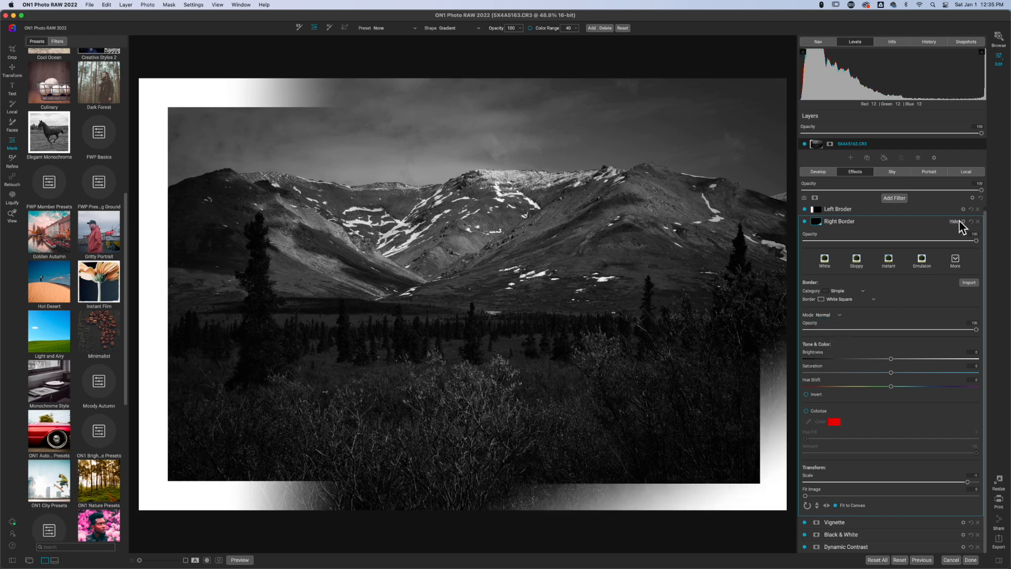
click(970, 221)
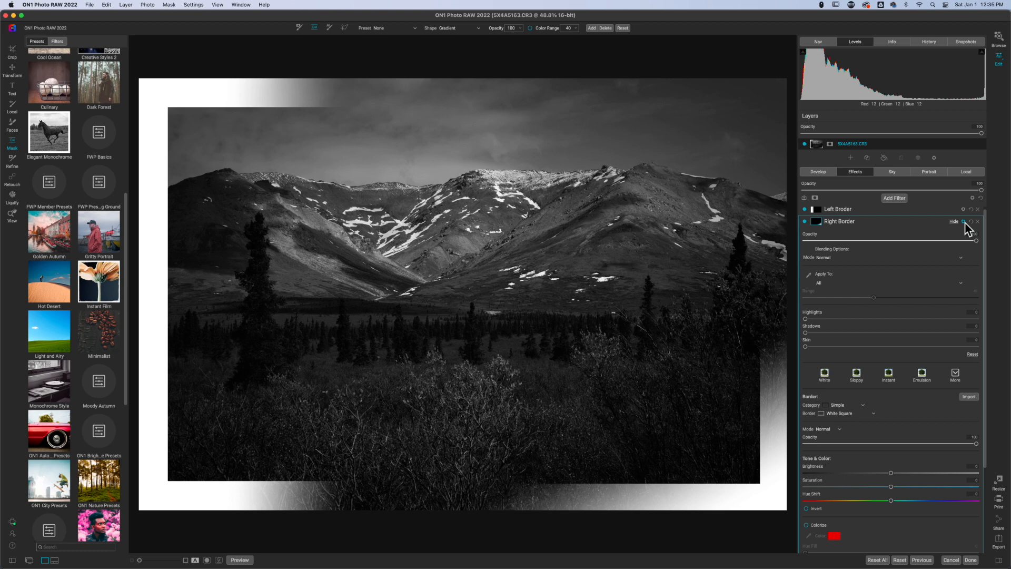
mouse_move(863, 233)
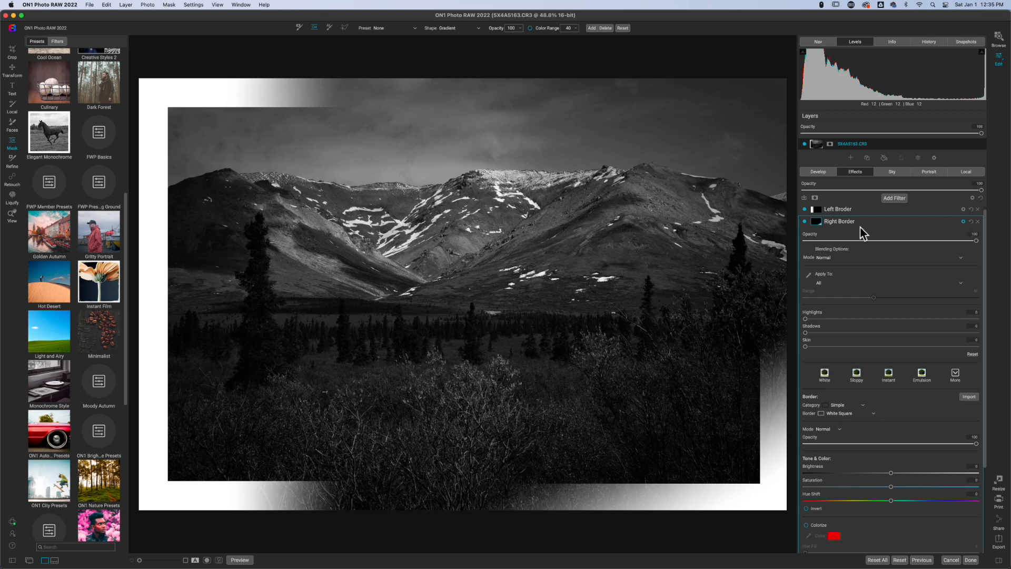
click(839, 225)
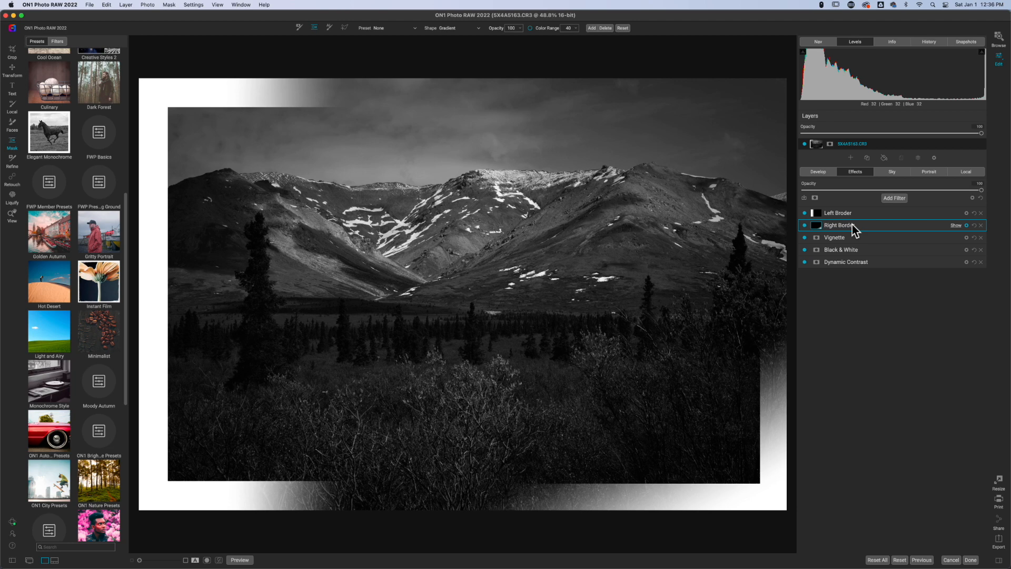
mouse_move(939, 270)
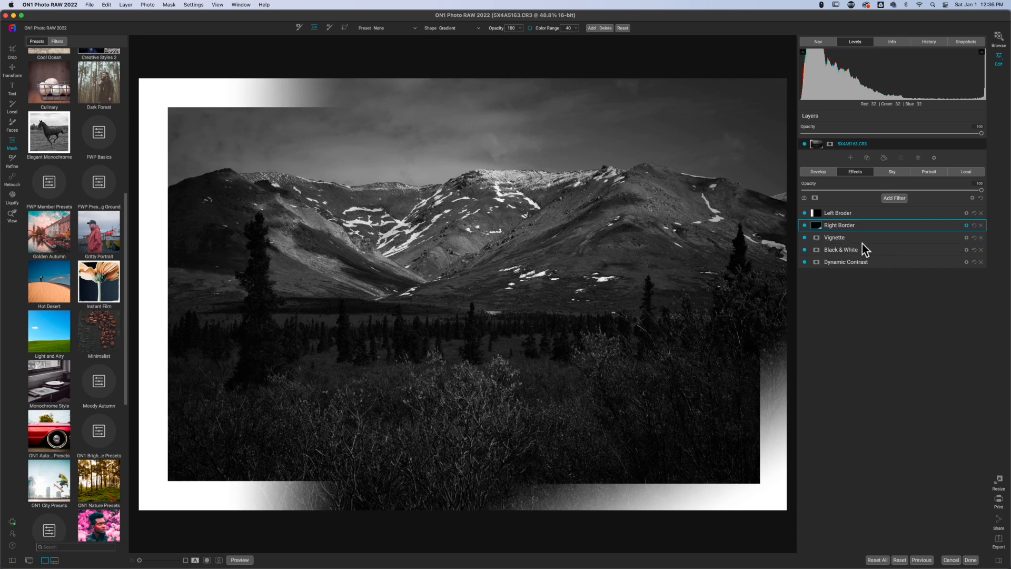
mouse_move(861, 221)
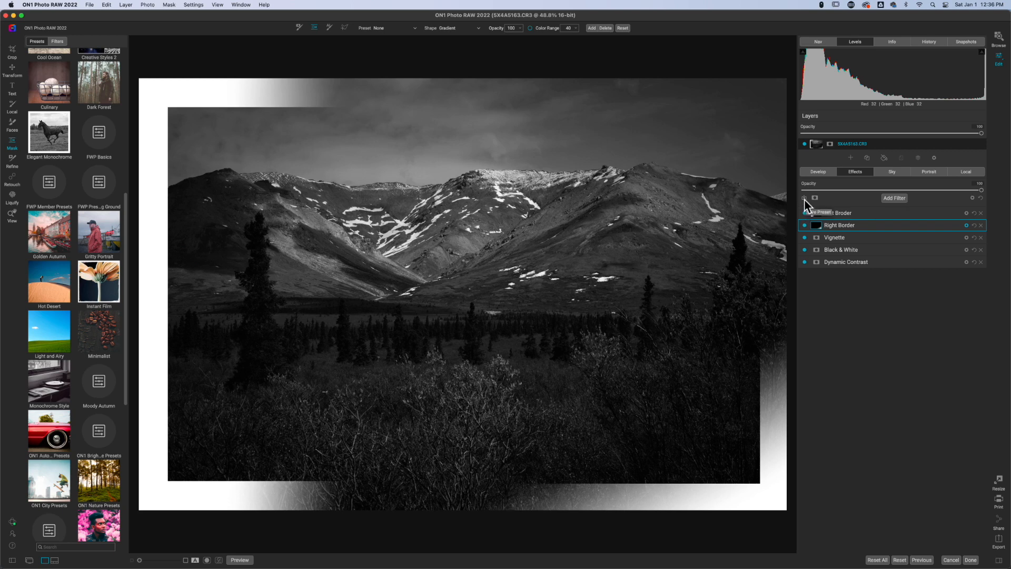
Duplicate the photo layer and delete the copy's Dynamic Contrast filter, keeping both border filters.
click(818, 171)
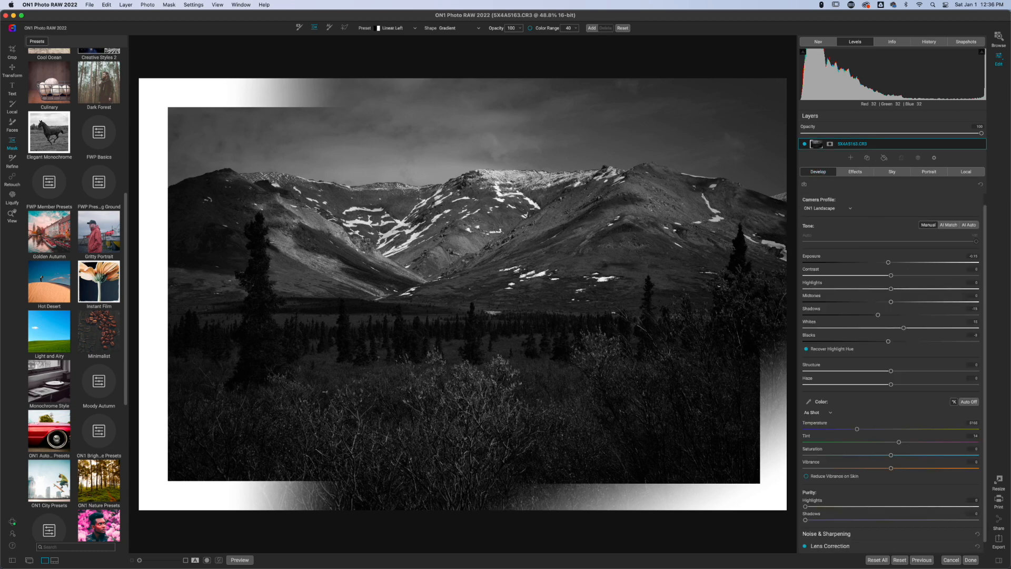
mouse_move(926, 212)
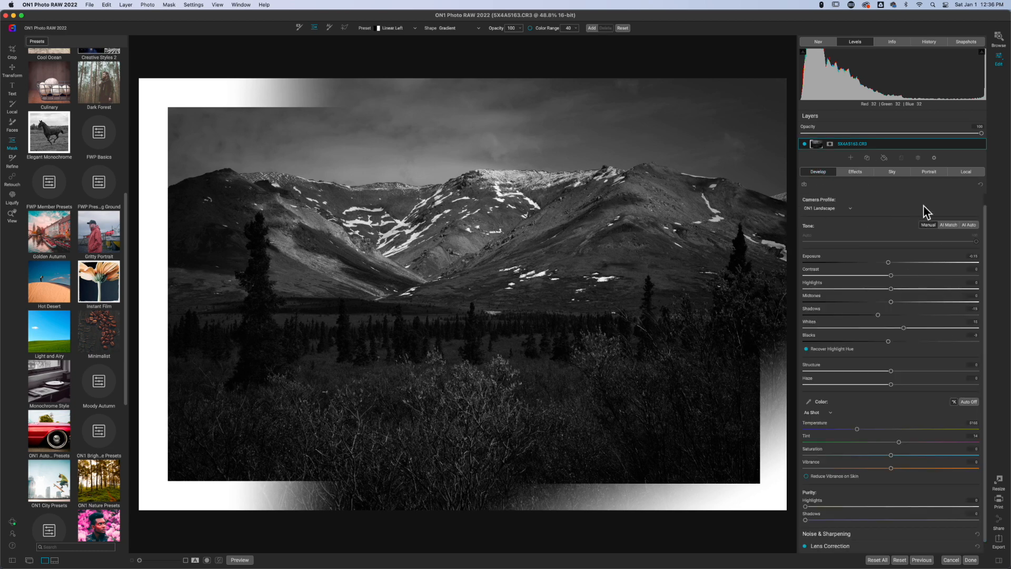
click(854, 172)
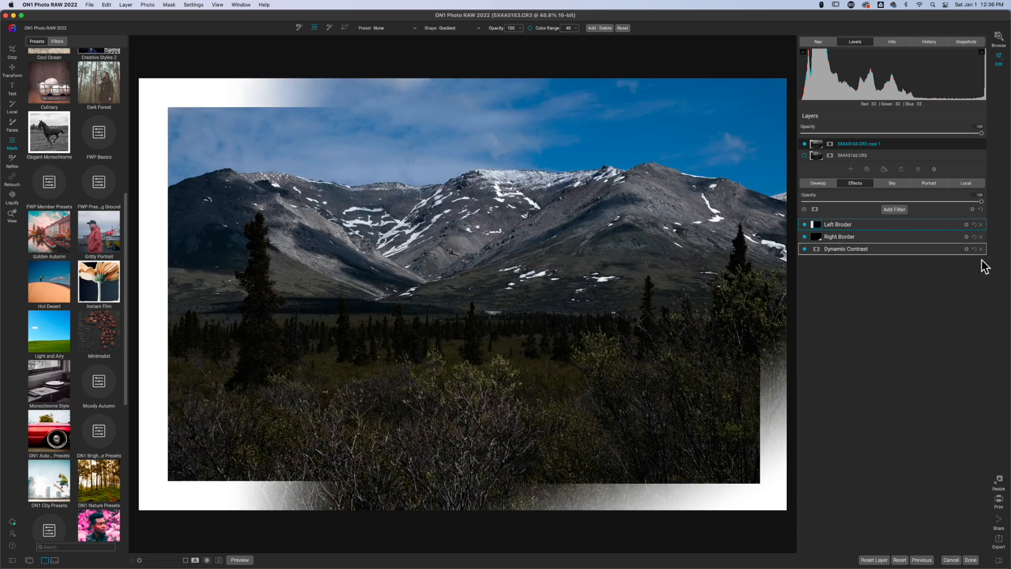
click(981, 250)
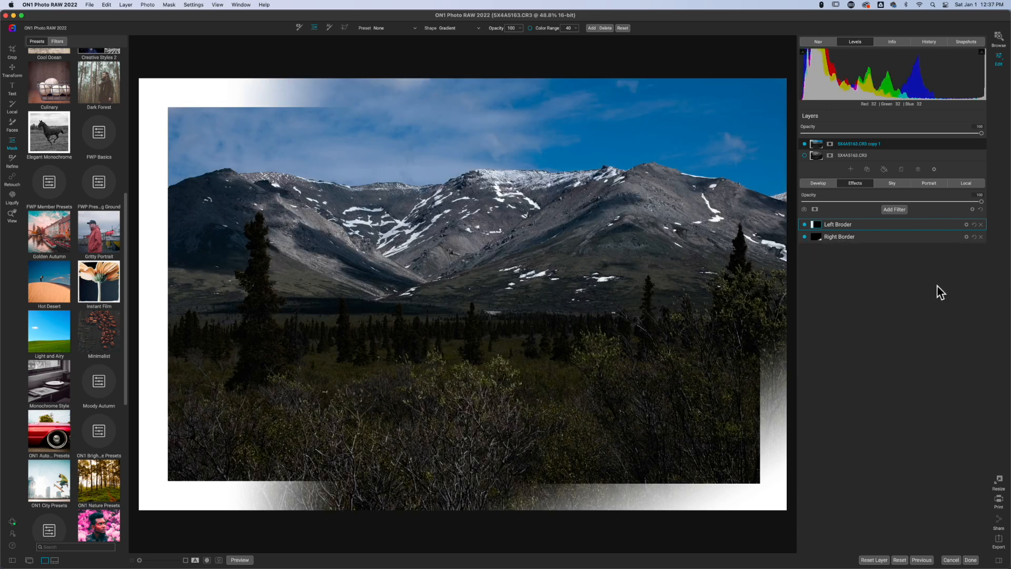
click(818, 183)
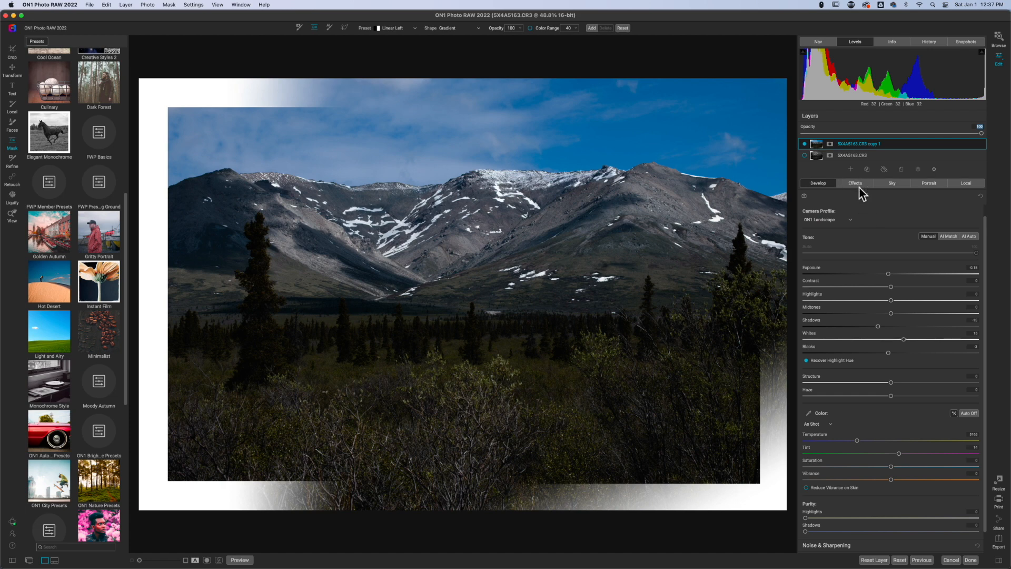
click(856, 184)
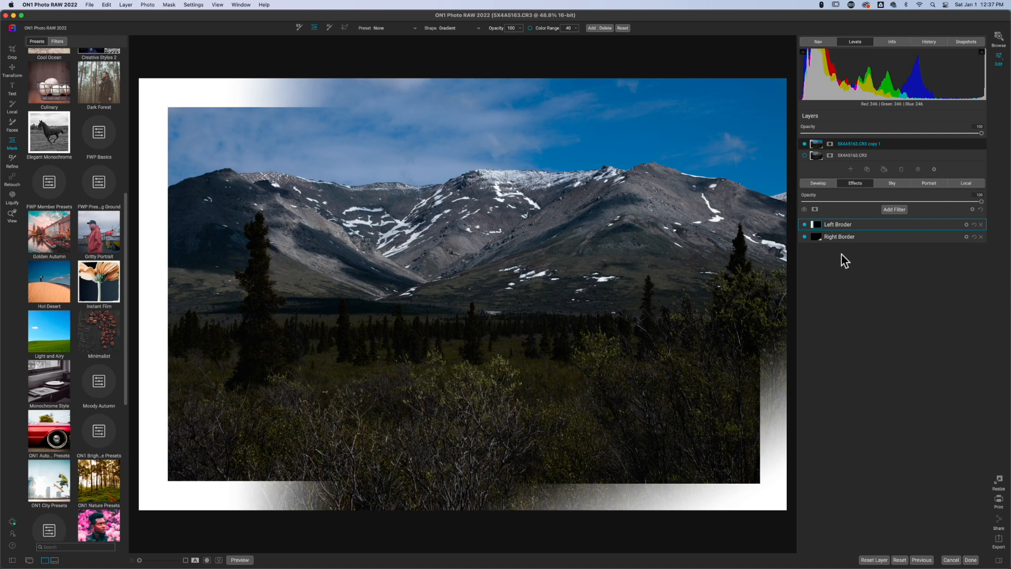
Expand the Left Border filter and angle its gradient mask down the left edge.
click(839, 224)
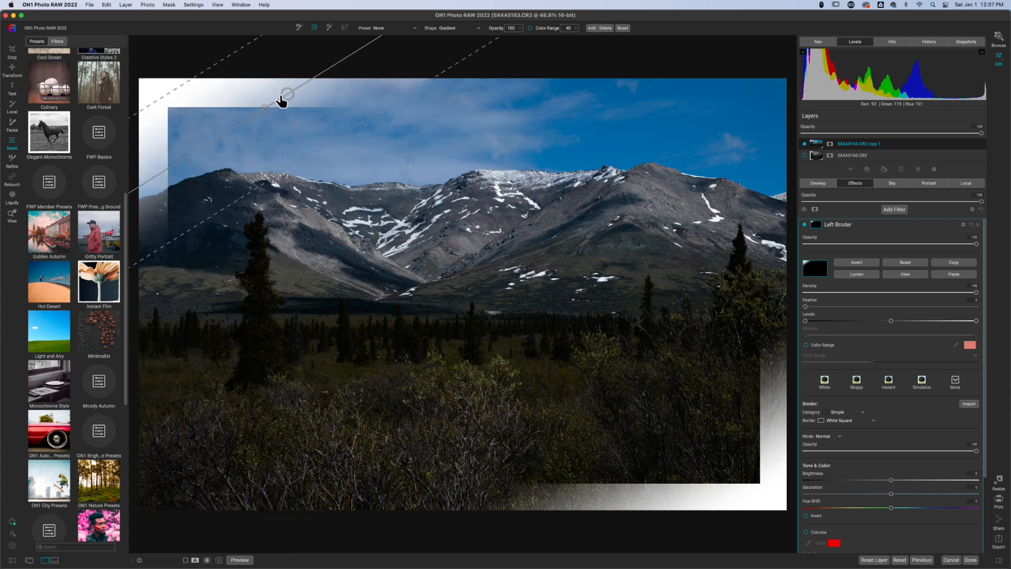
drag(282, 97, 222, 163)
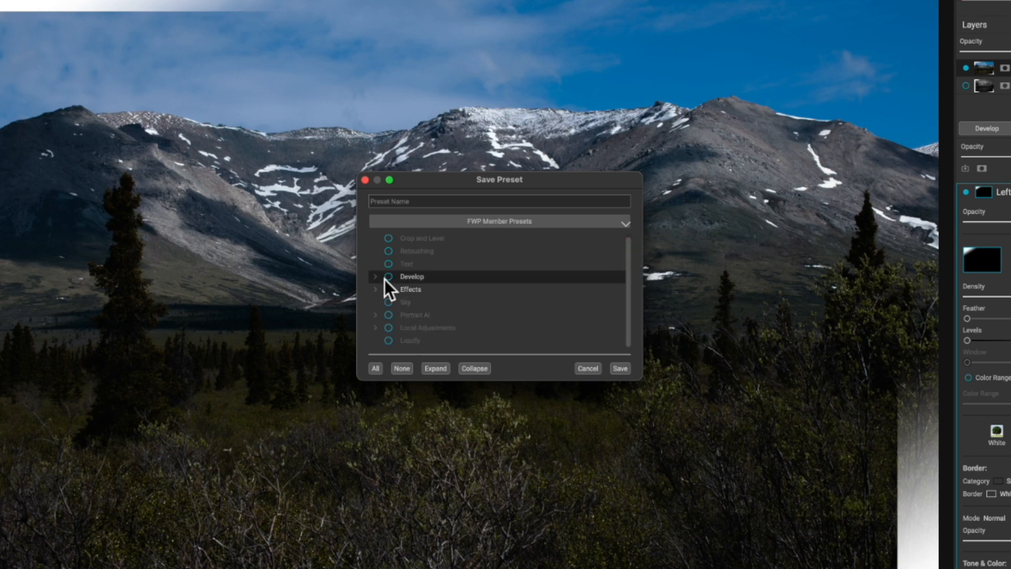
Save the effects as preset 'FWP Landscape Border' under FWP Preset Testing Ground.
click(375, 289)
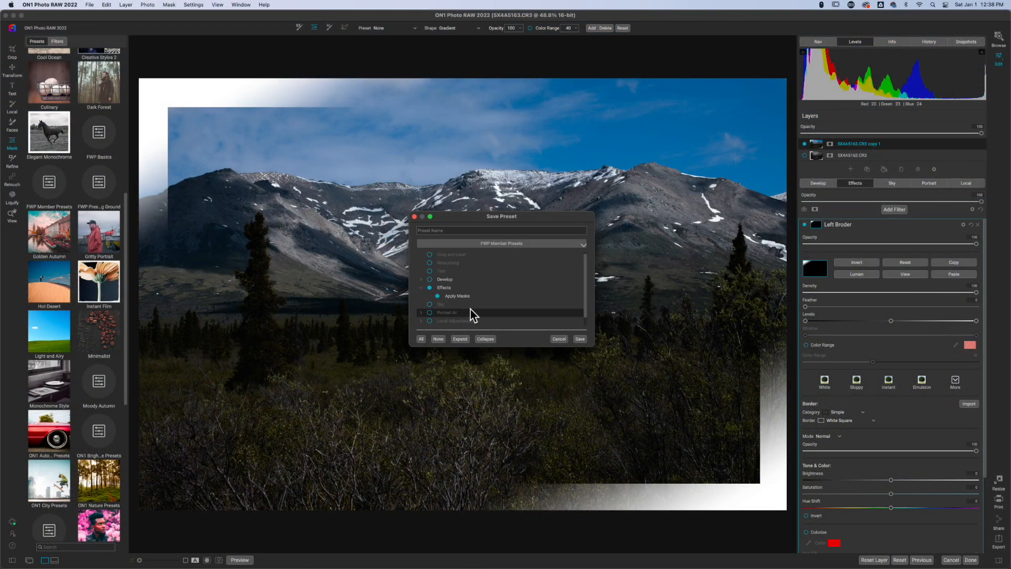
mouse_move(494, 316)
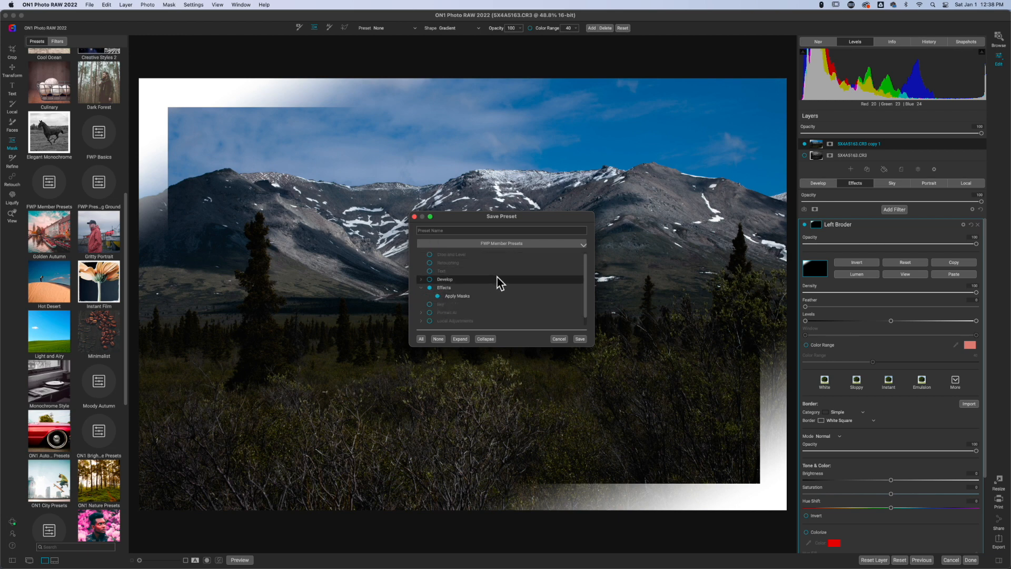
click(502, 244)
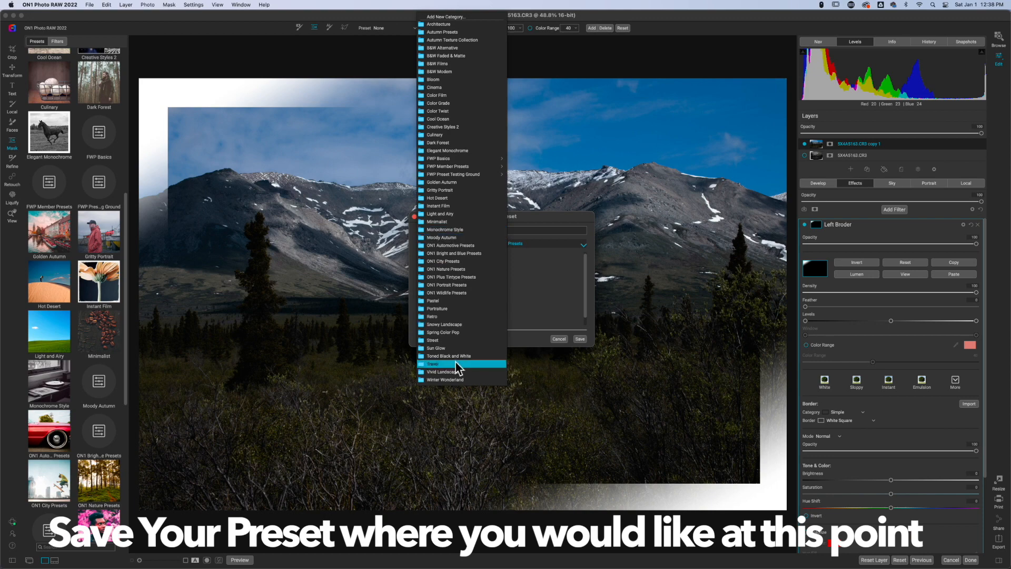
mouse_move(458, 175)
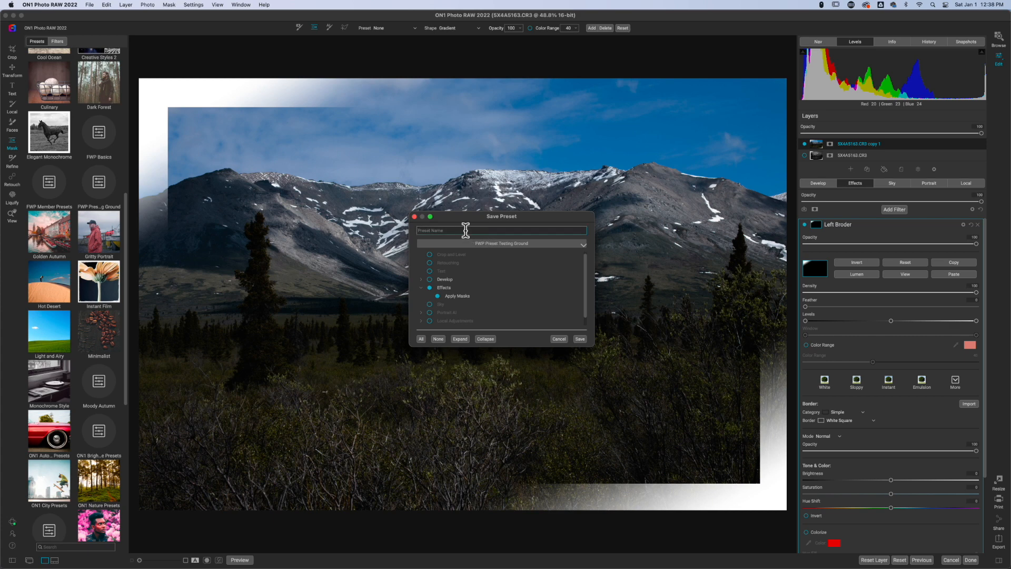
text(FWP Landscape)
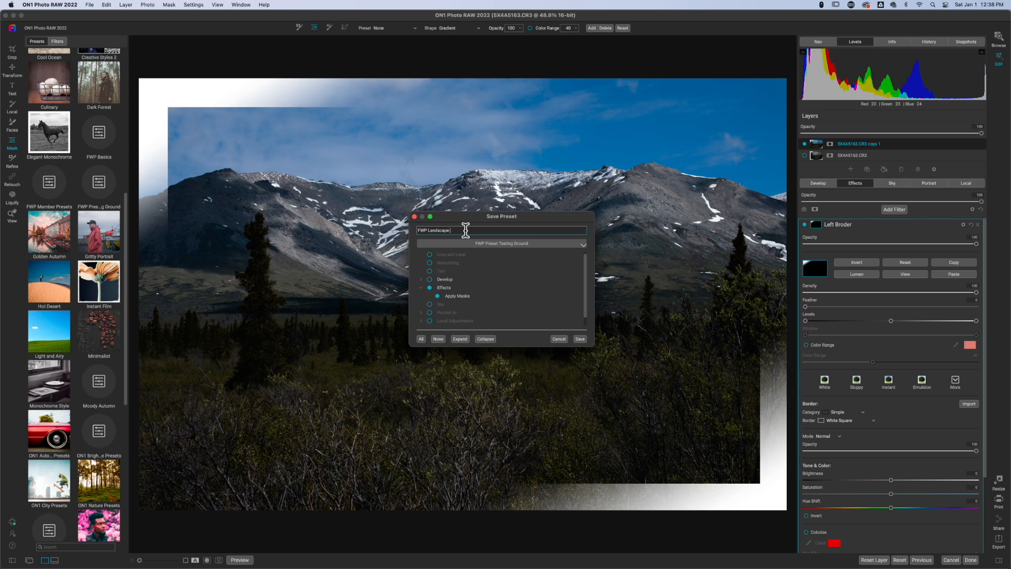
text(Border)
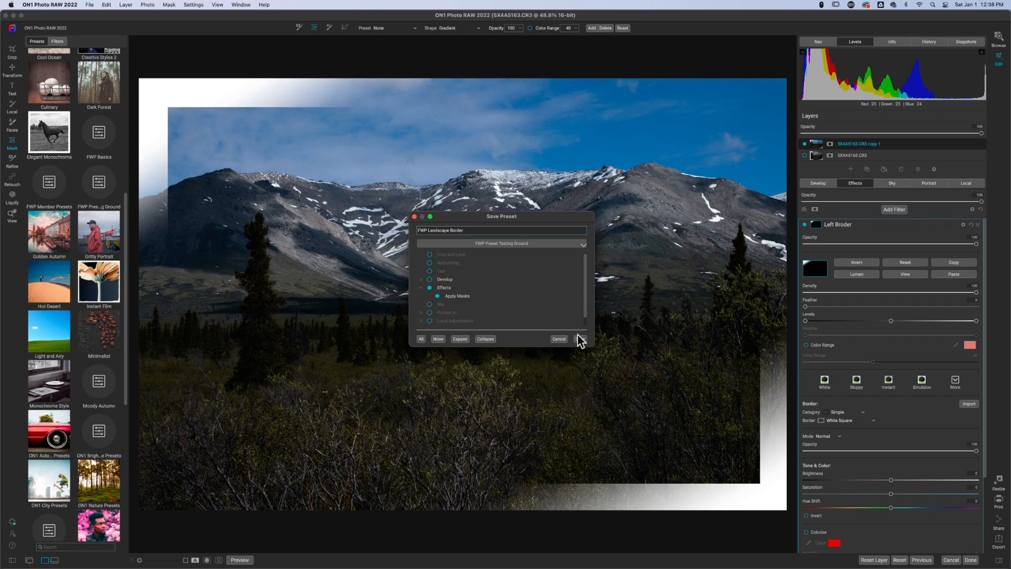
click(557, 339)
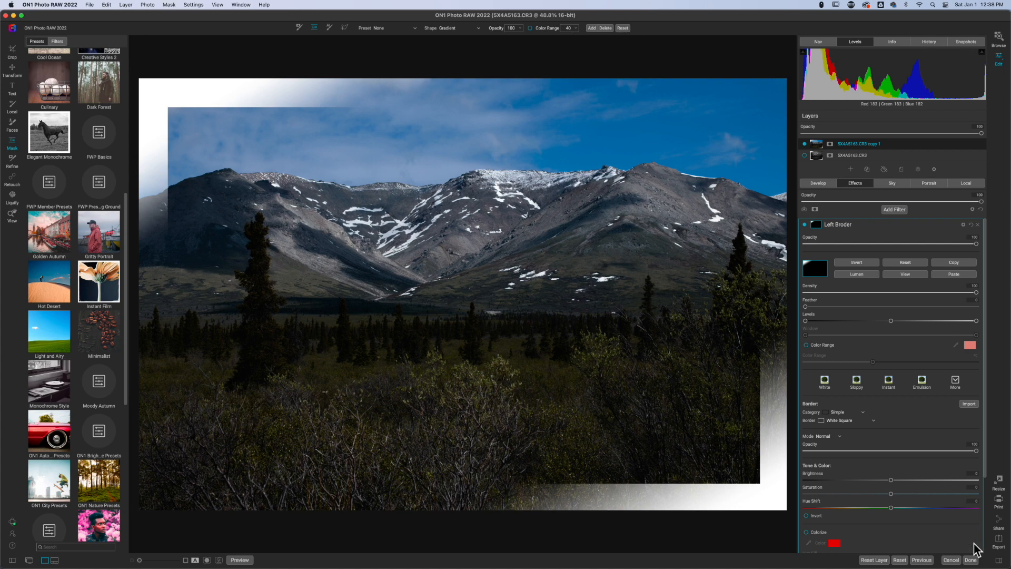
Cancel the current photo edit and dismiss the discard-edits confirmation.
click(950, 559)
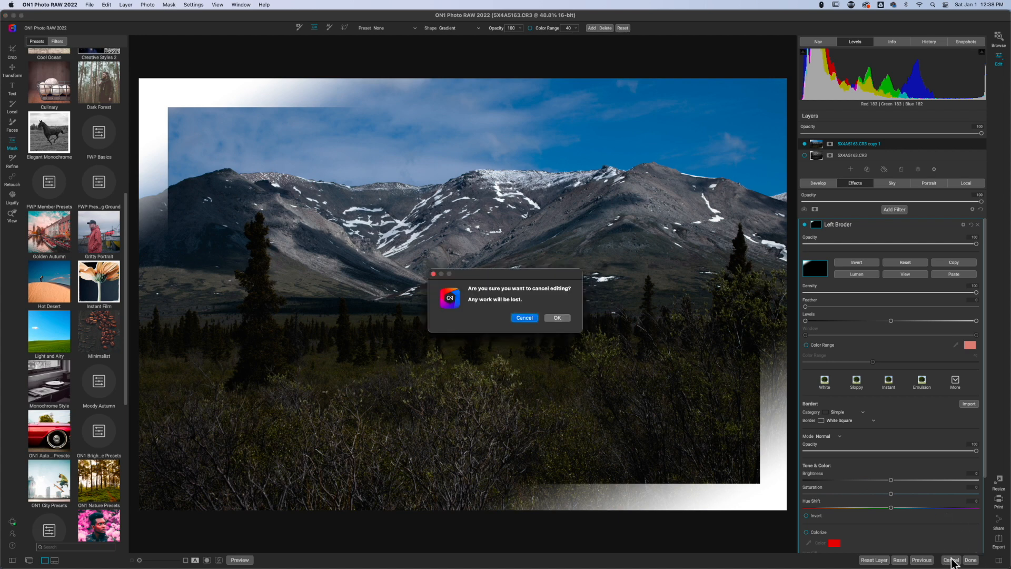
click(556, 317)
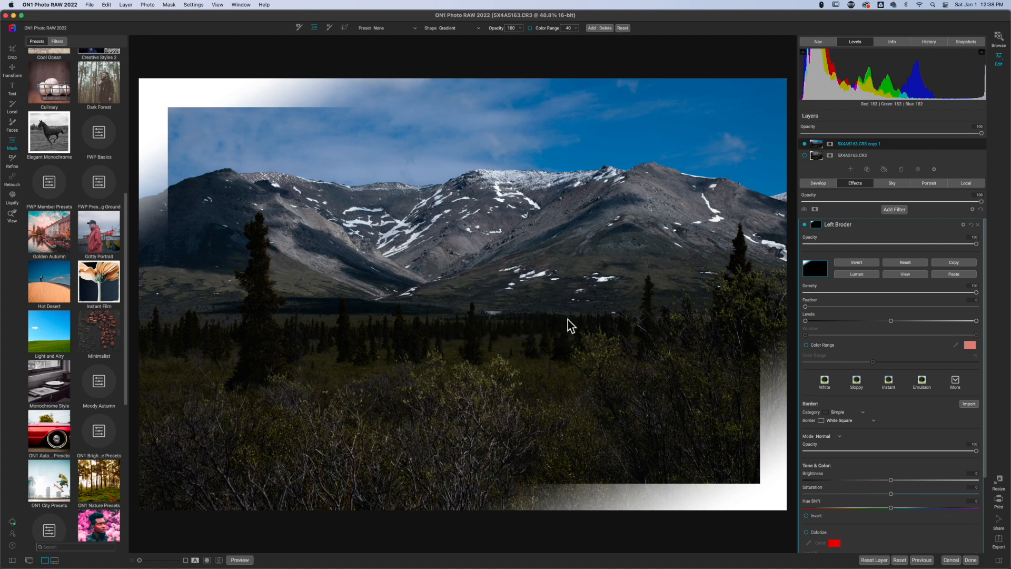
mouse_move(620, 371)
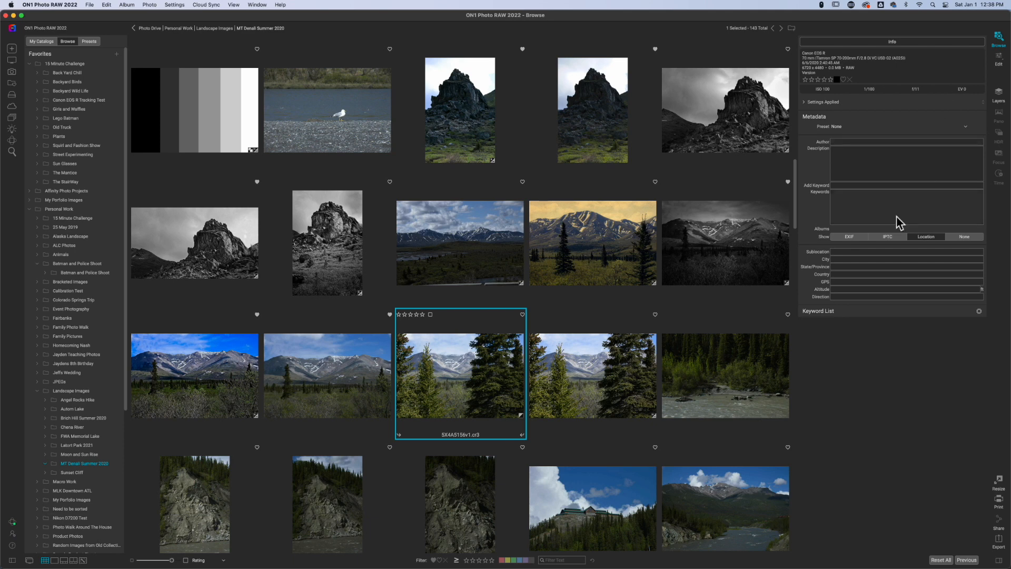
mouse_move(1002, 66)
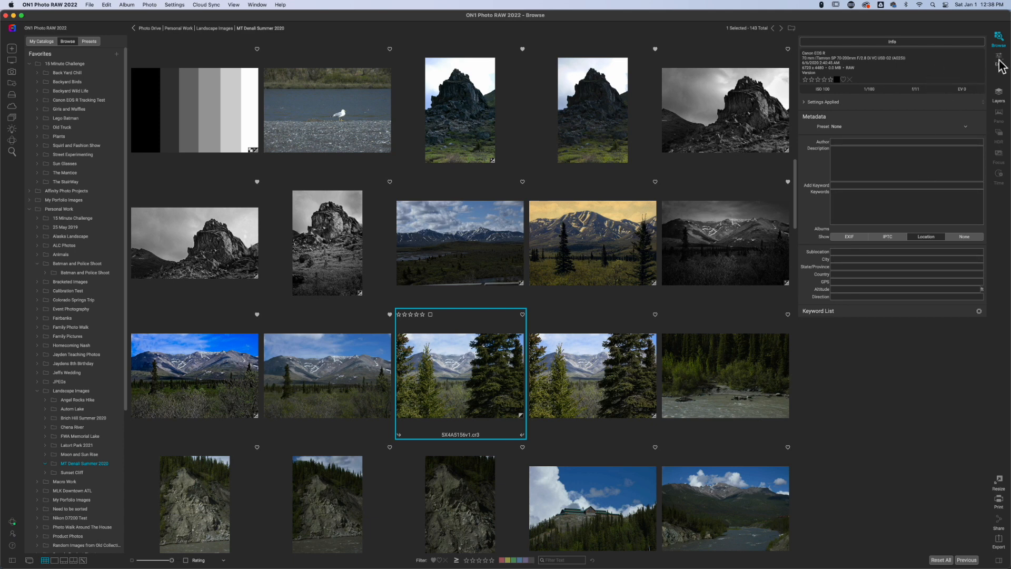
Open the pine-tree mountain photo and apply the FWP Landscape Border preset.
double_click(460, 376)
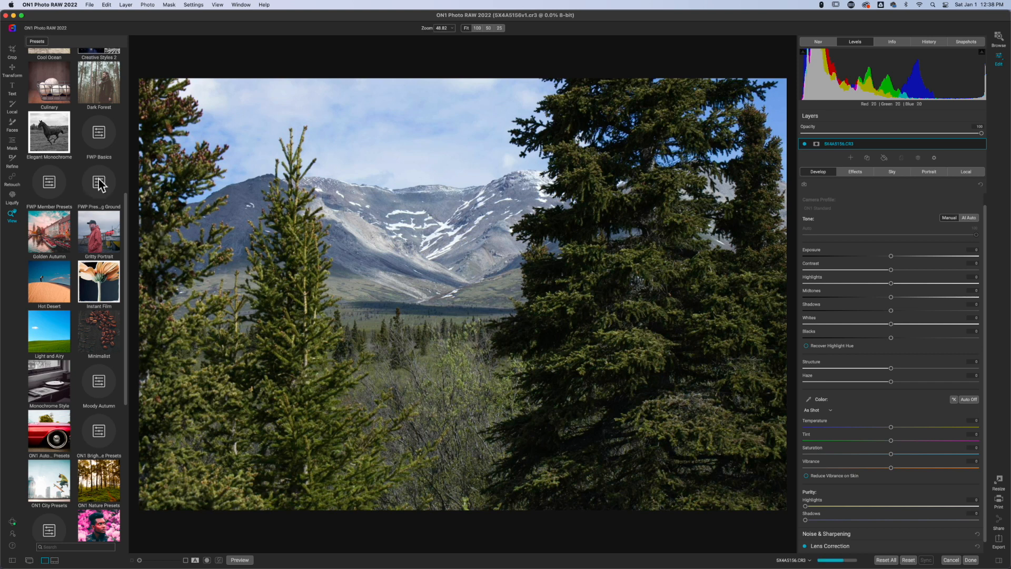
mouse_move(86, 216)
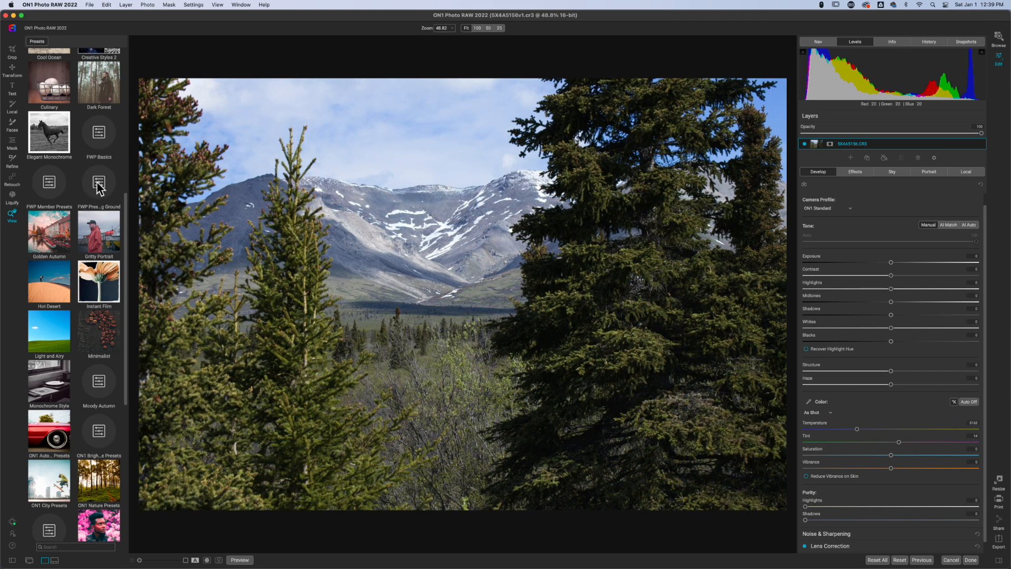
click(99, 183)
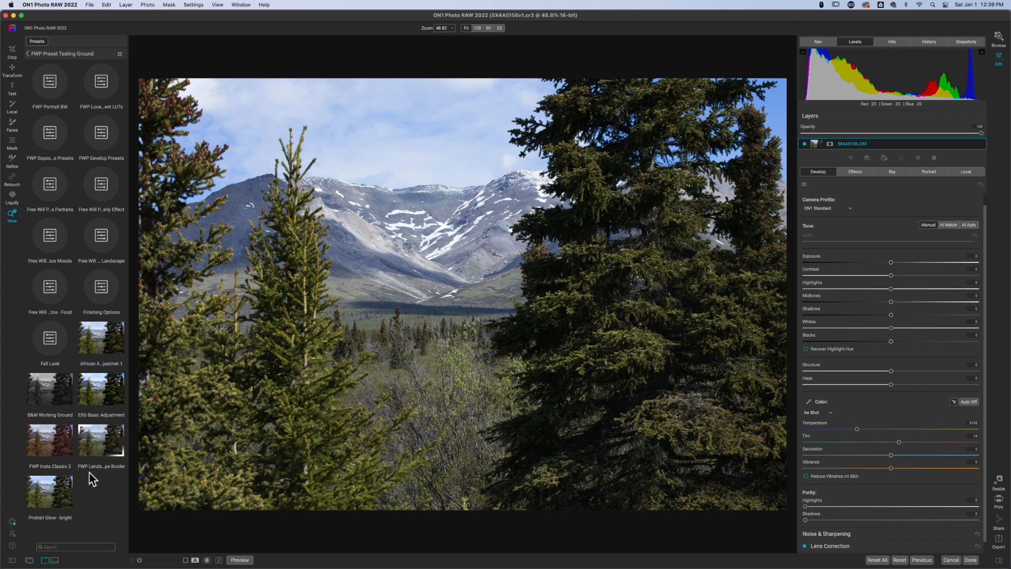
click(101, 440)
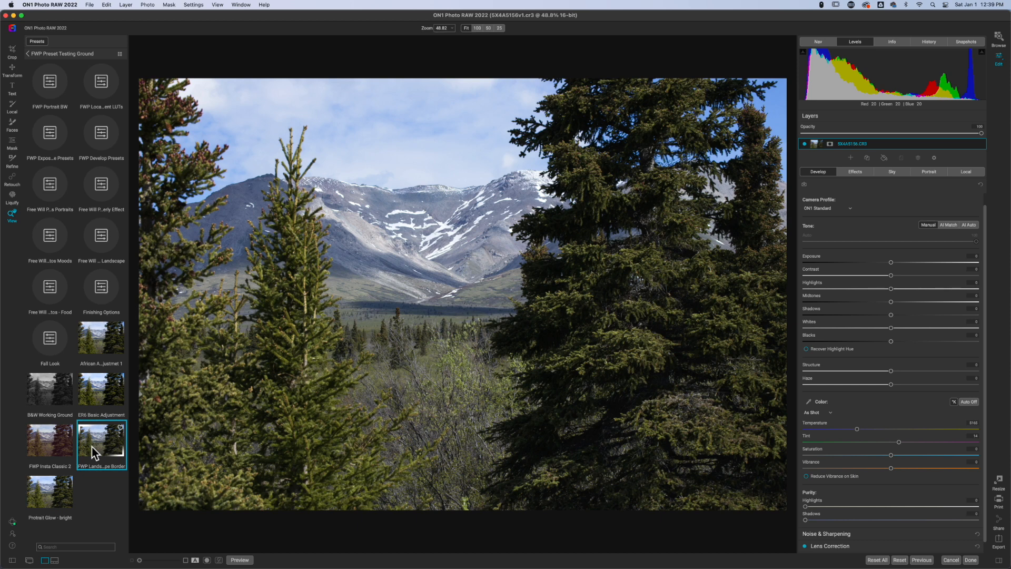
click(101, 442)
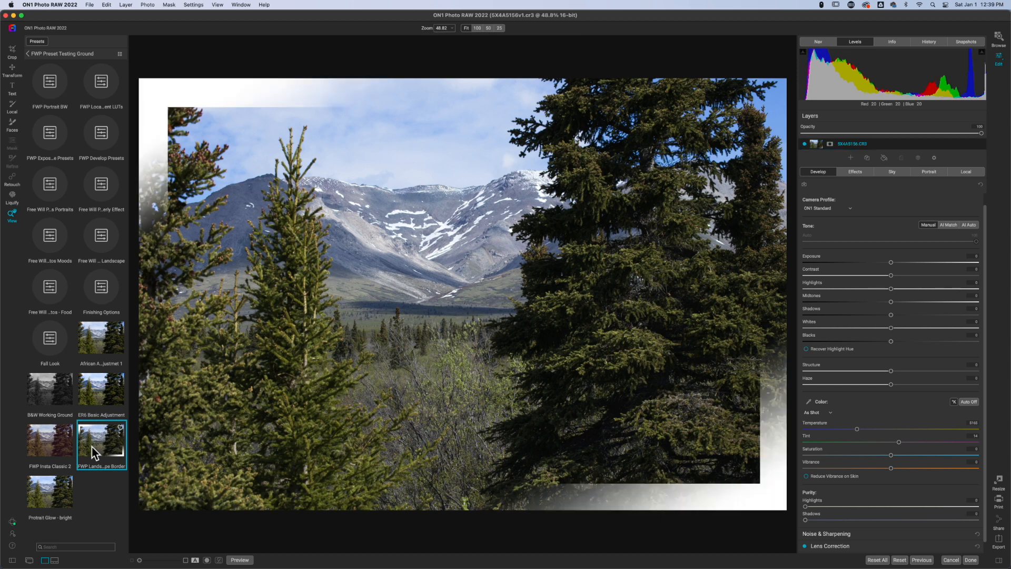